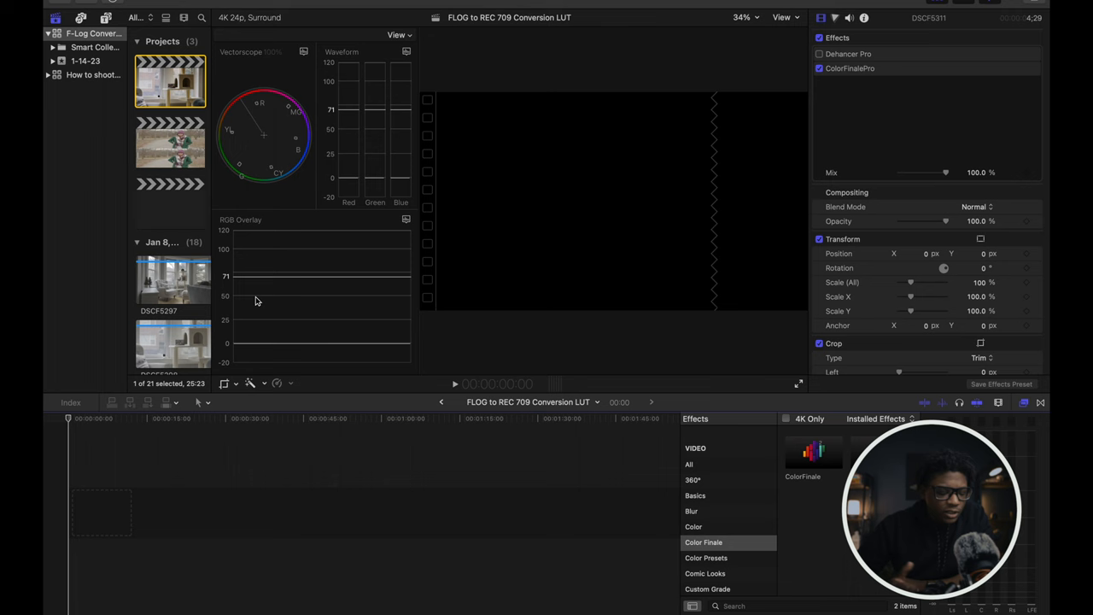
mouse_move(258, 354)
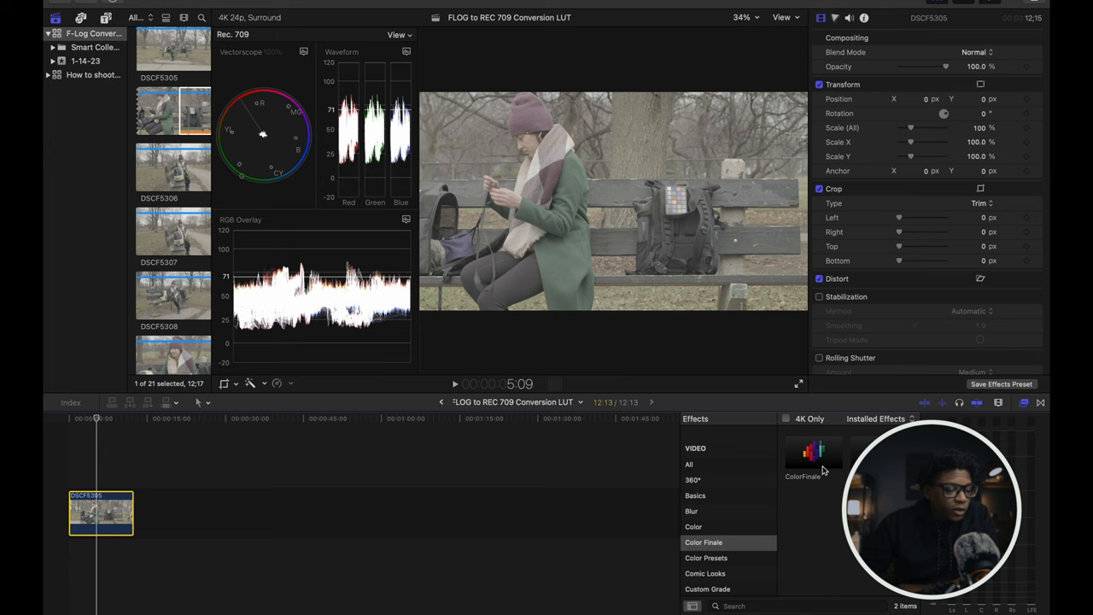
Open Color Finale Pro's color management settings to pick a log color profile
left_click(813, 452)
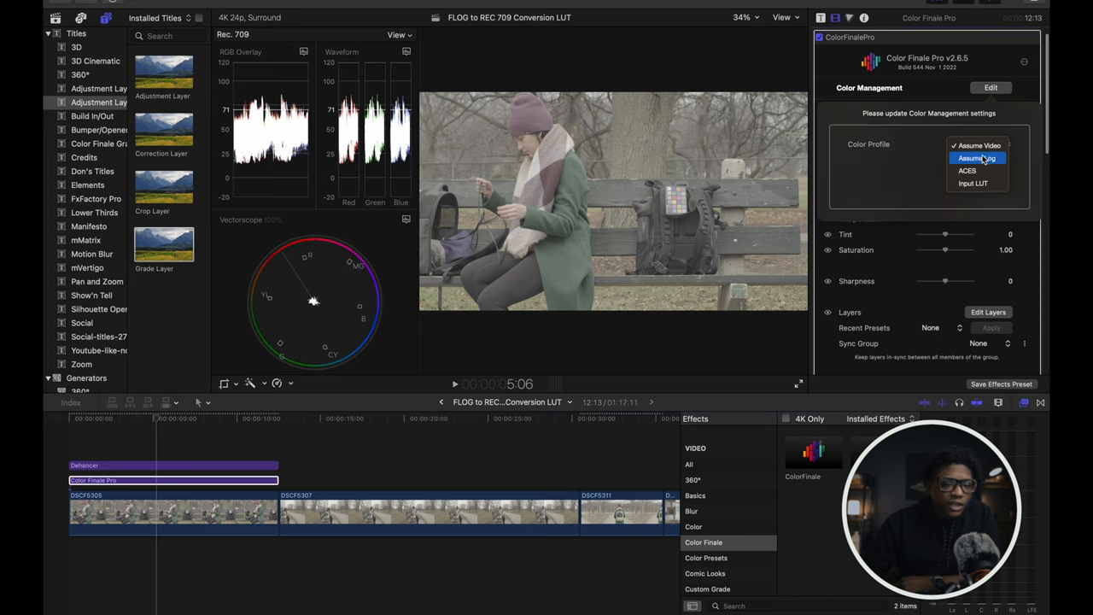
Cycle the color profile through Assume Log, Input LUT and ACES, then settle on Assume Video
left_click(977, 158)
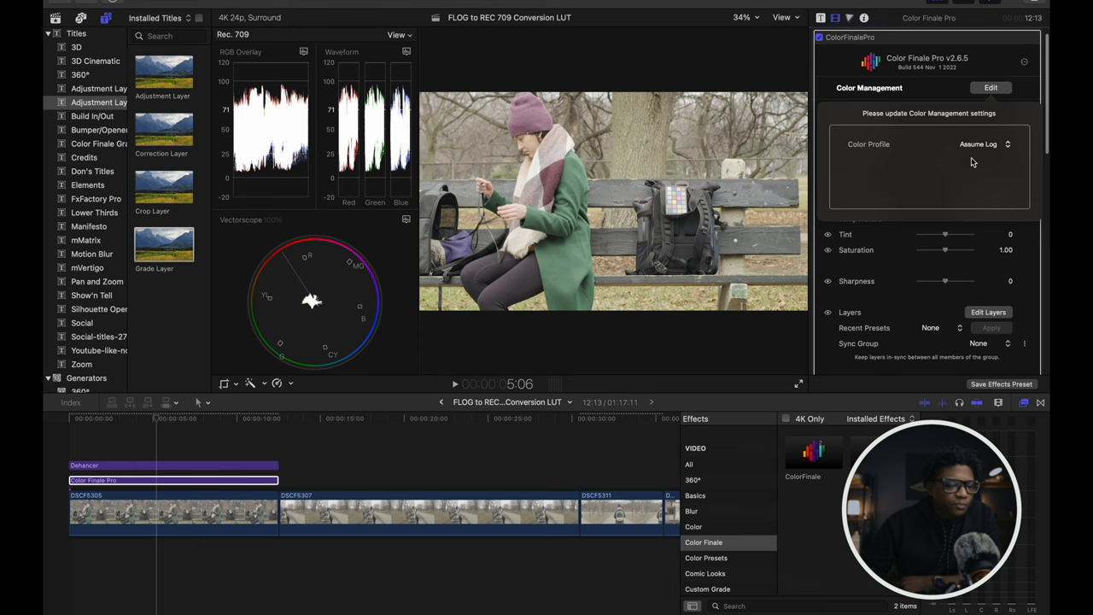
left_click(982, 143)
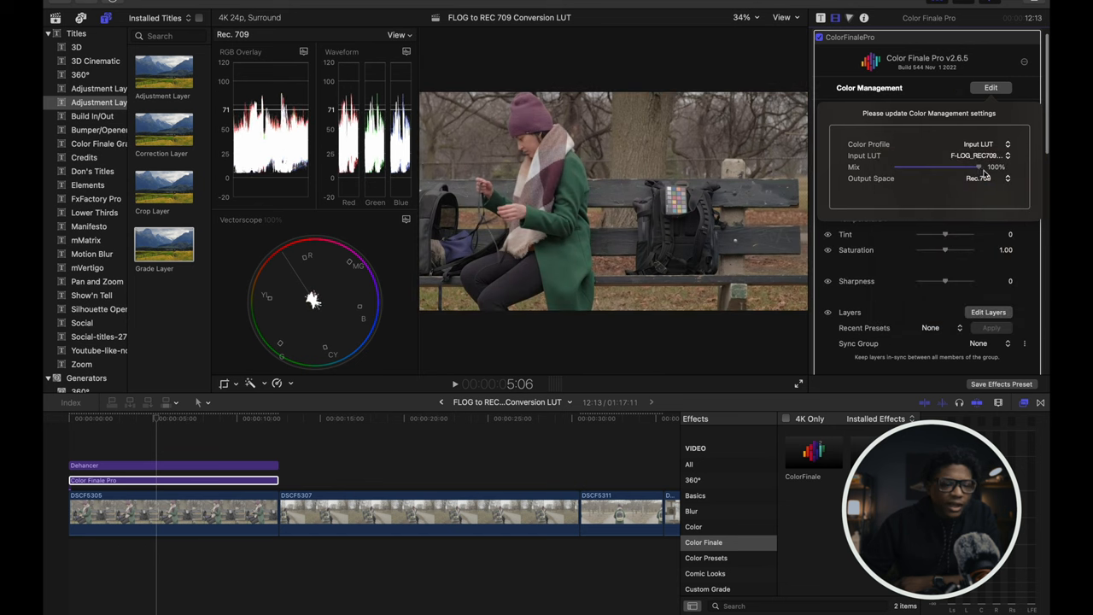
left_click(982, 143)
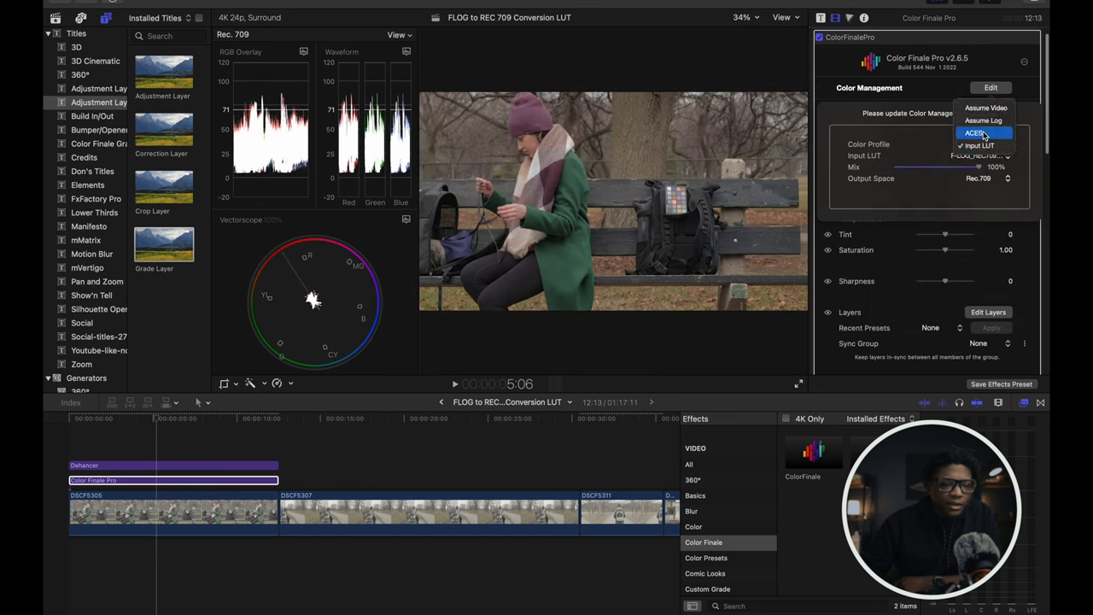
left_click(978, 144)
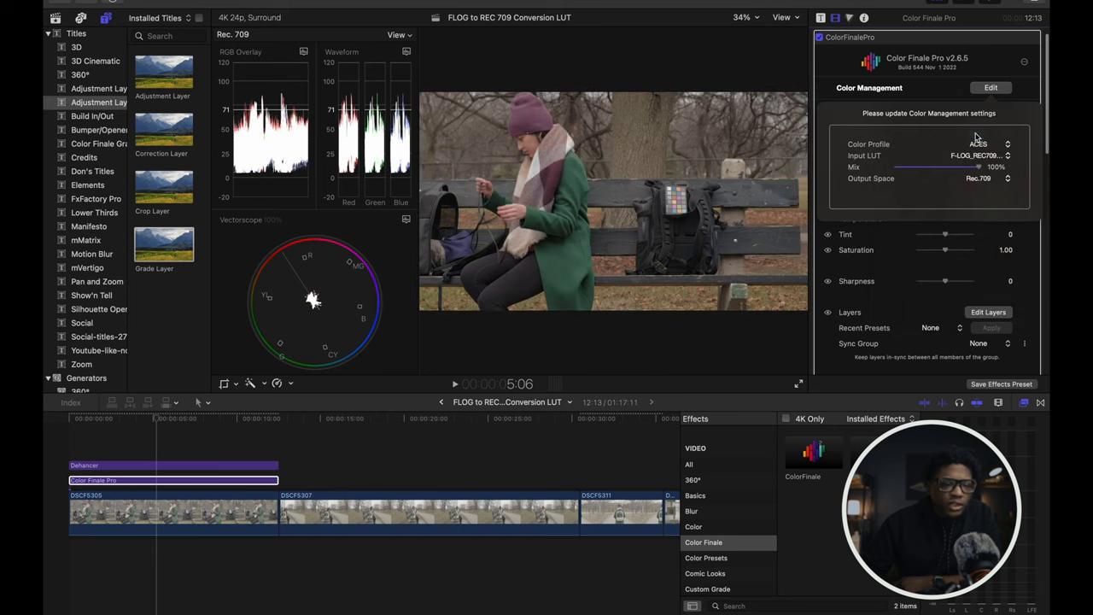
left_click(977, 144)
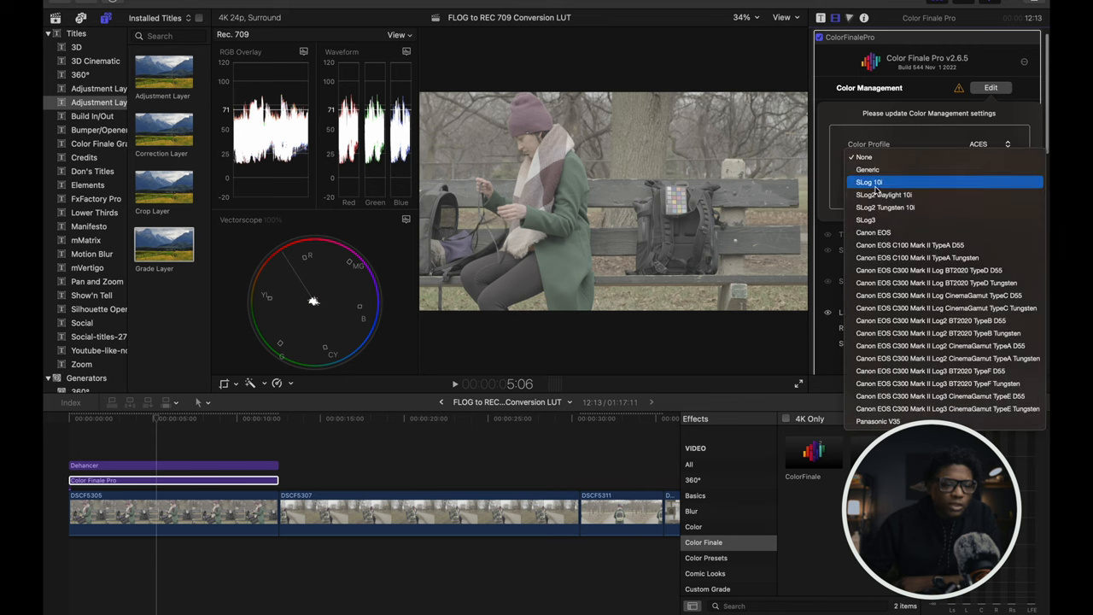
mouse_move(886, 307)
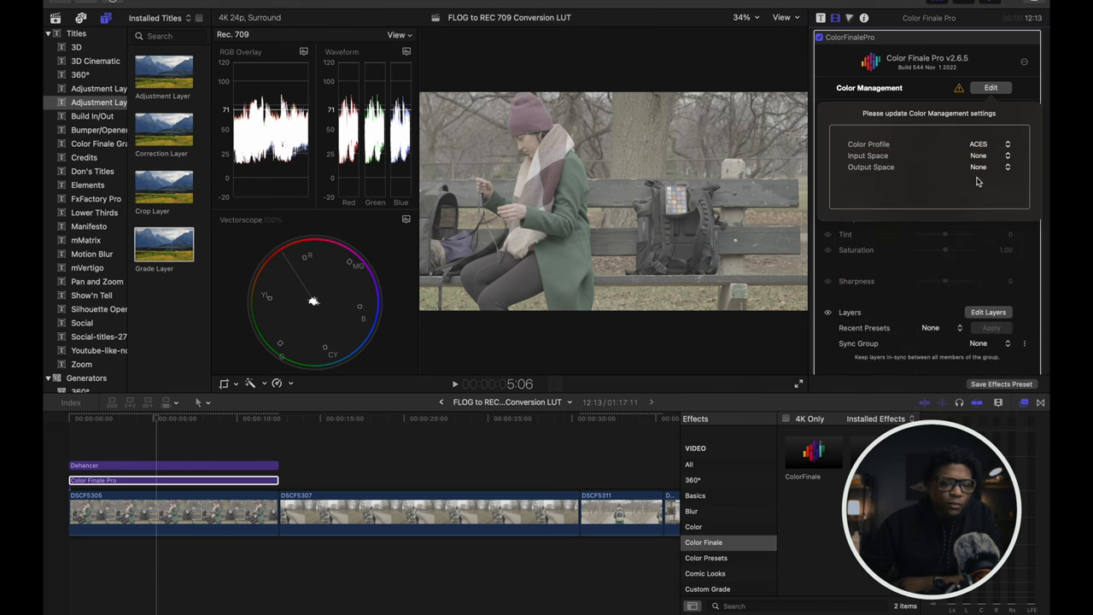
left_click(991, 144)
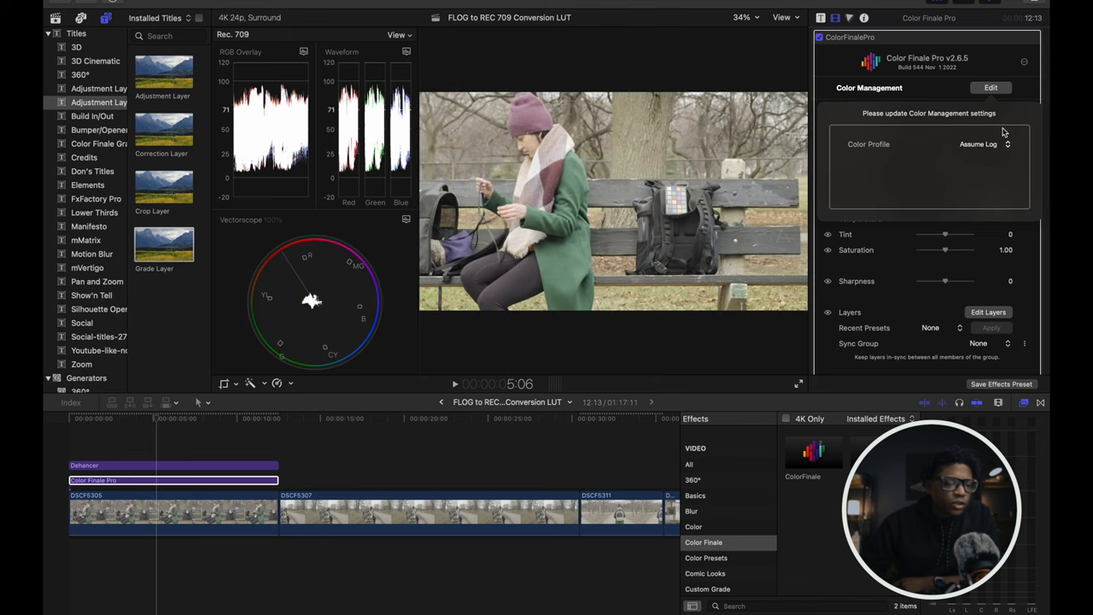
left_click(984, 143)
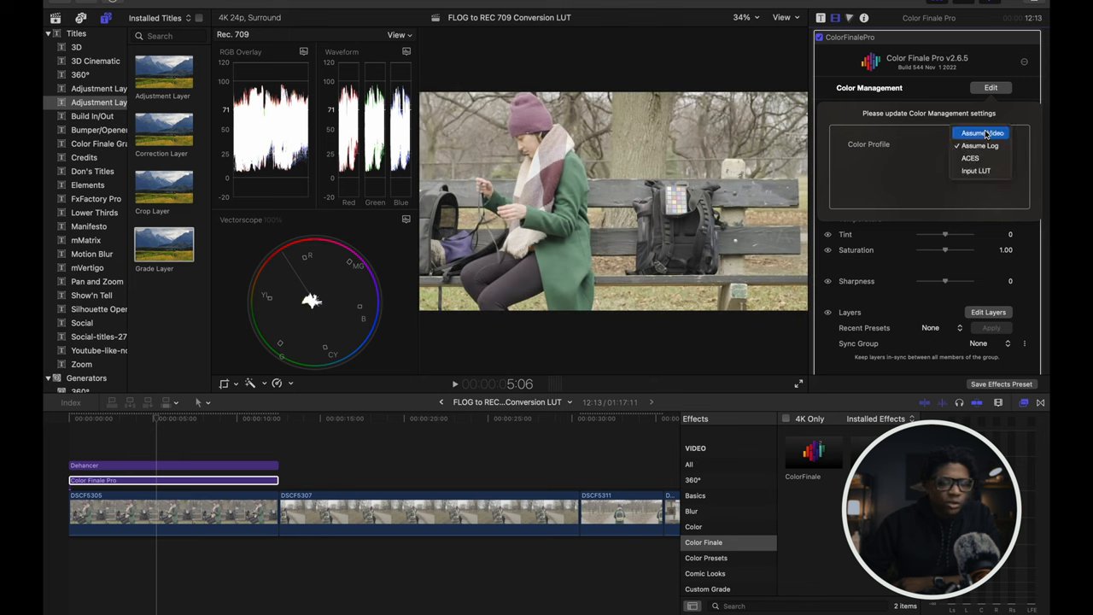
left_click(981, 133)
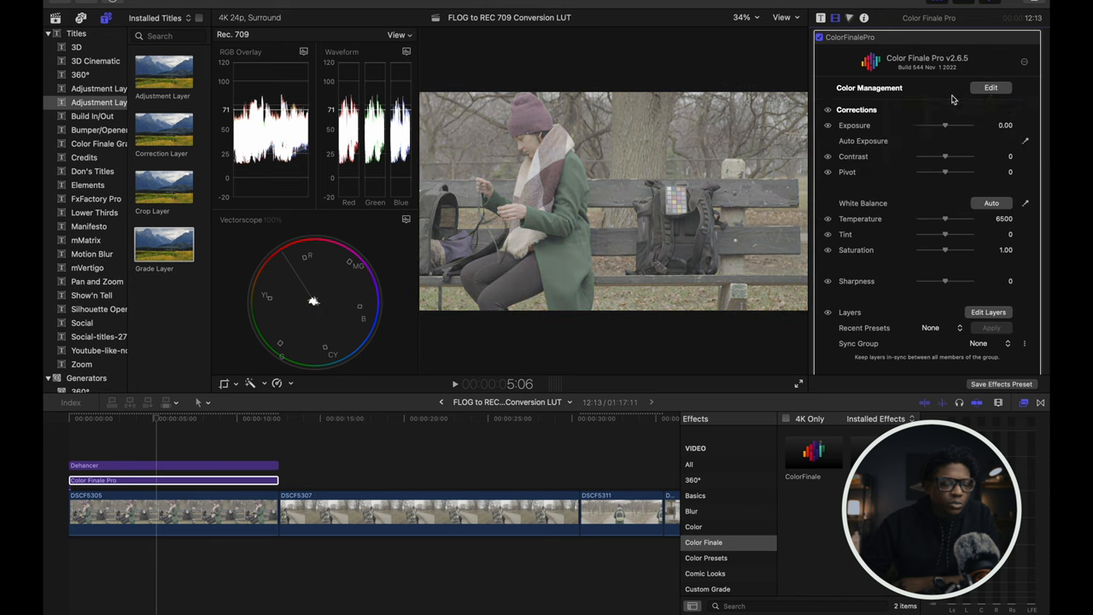
mouse_move(998, 133)
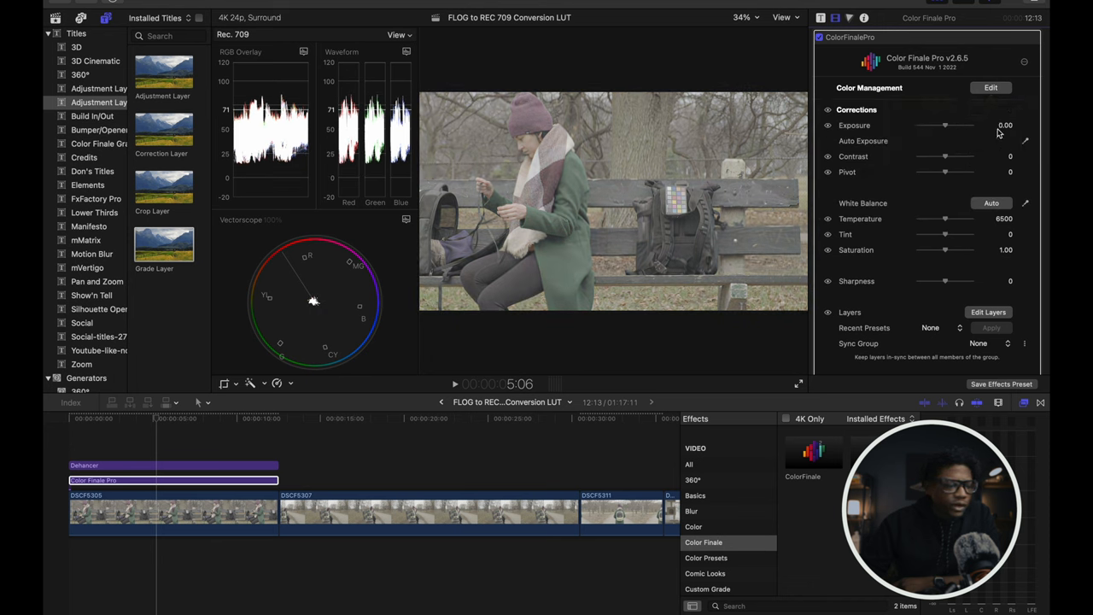
Select the Color Finale Pro adjustment layer and turn on the False Color exposure view
scroll("down", 3)
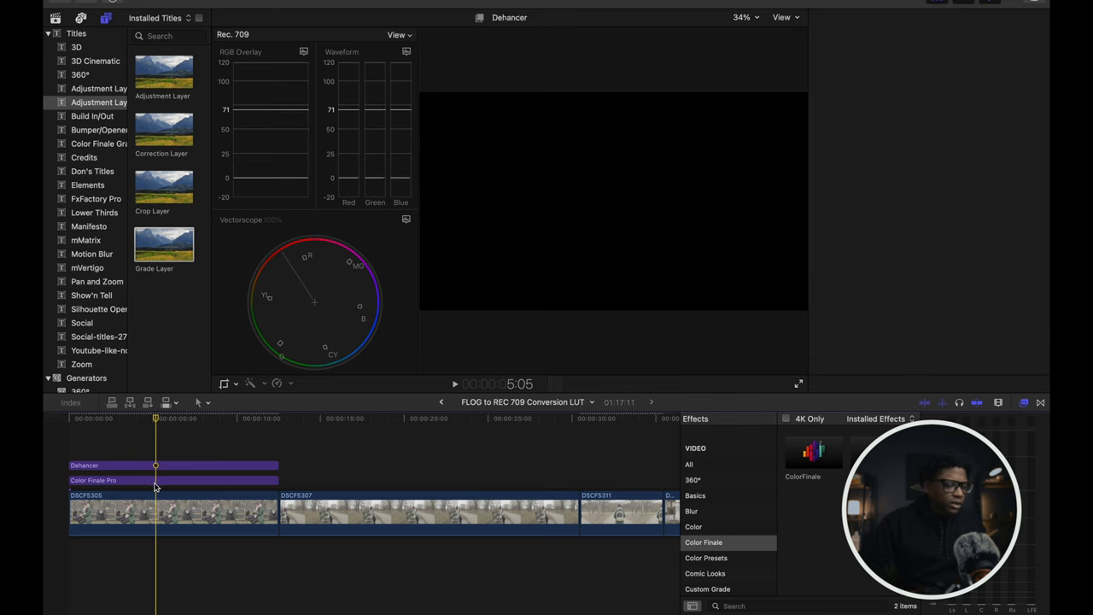
left_click(173, 480)
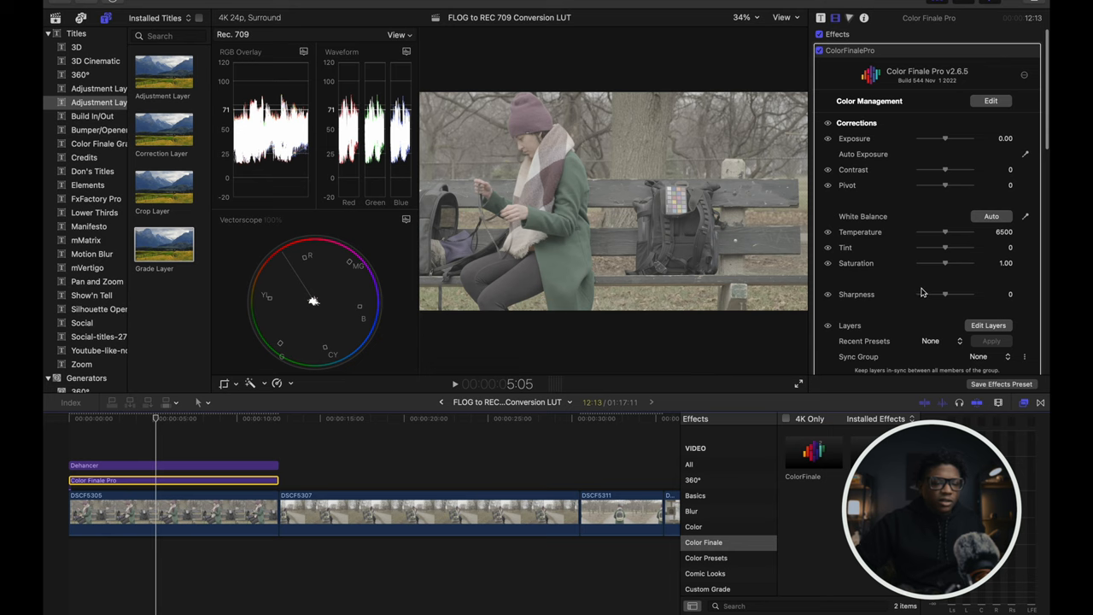
scroll("down", 3)
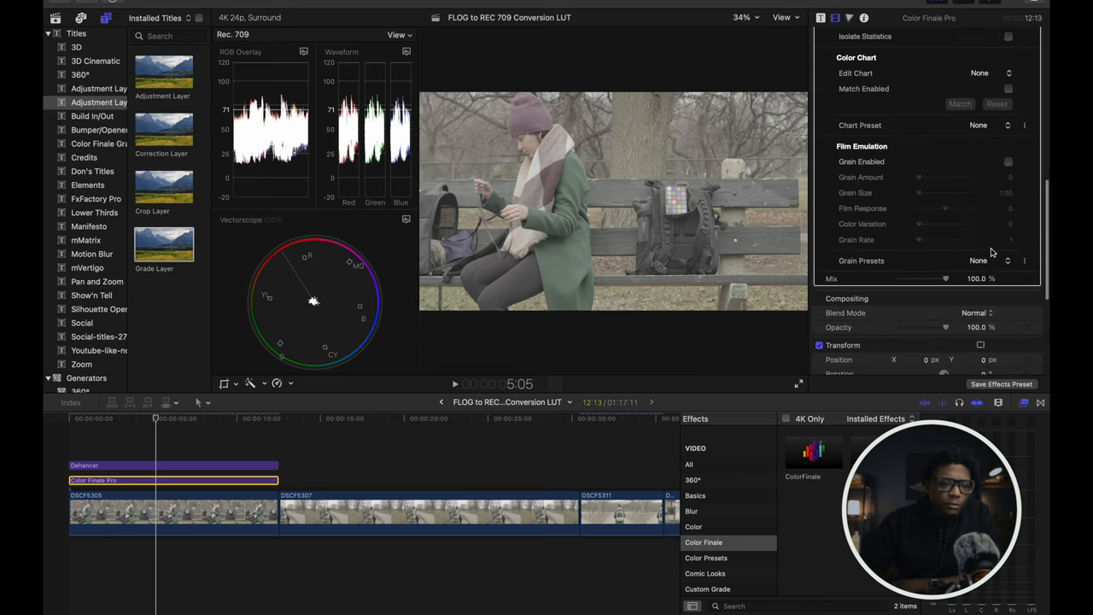
scroll("up", 3)
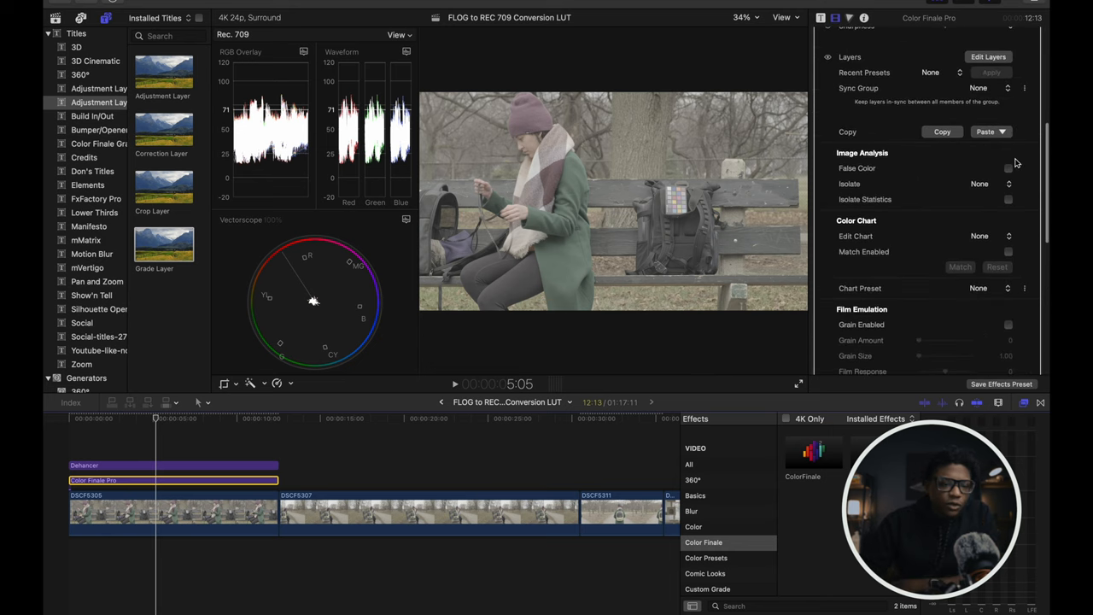
left_click(1008, 167)
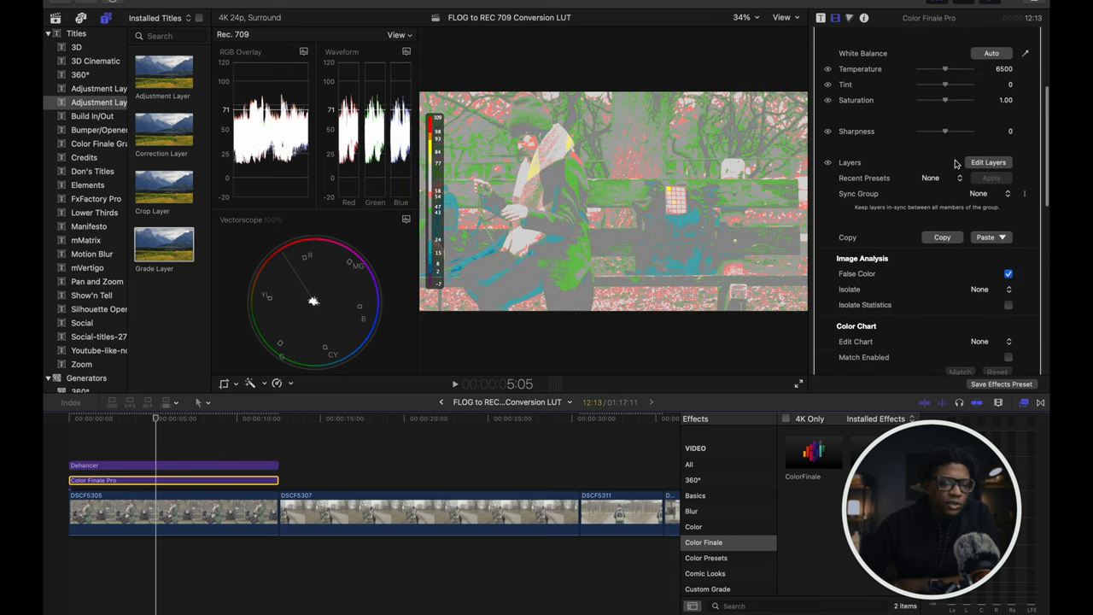
Lower the exposure to -0.39, then turn False Color back off
scroll("up", 3)
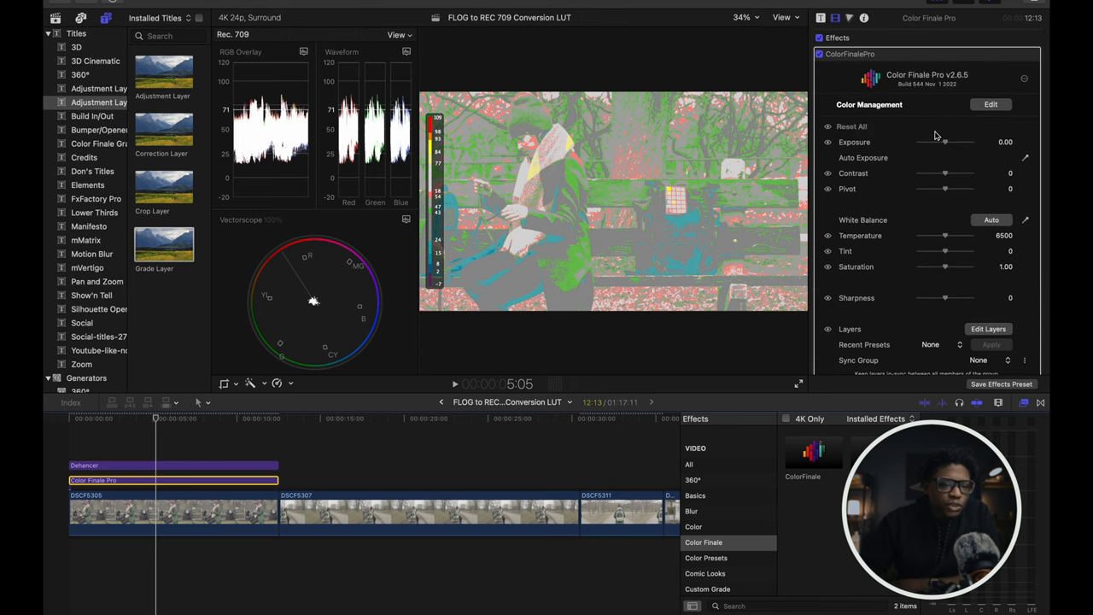
left_click_drag(946, 142, 945, 145)
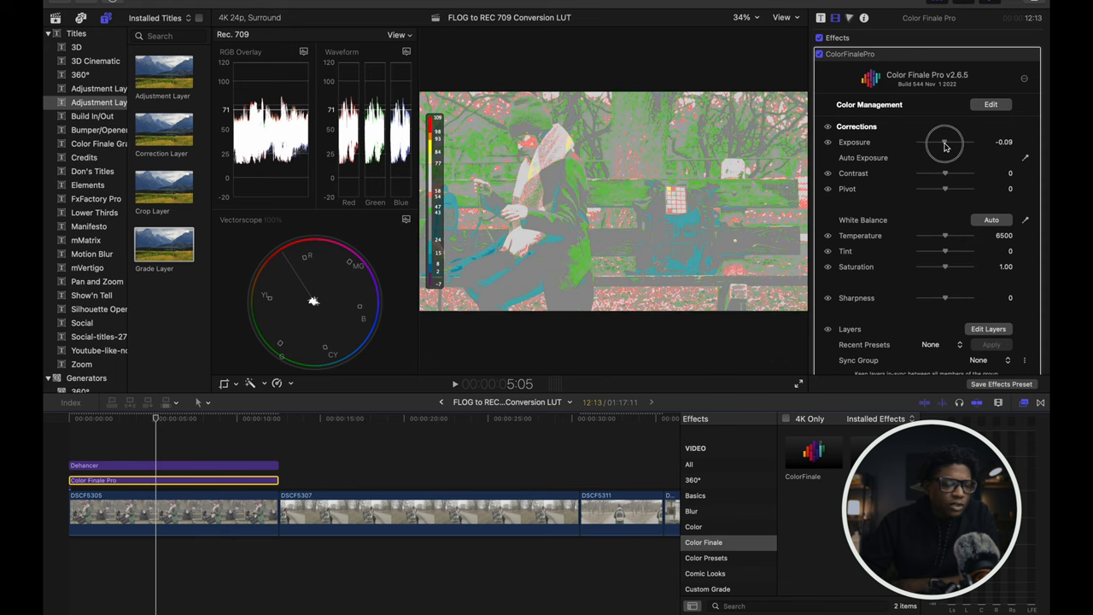
left_click_drag(945, 142, 935, 142)
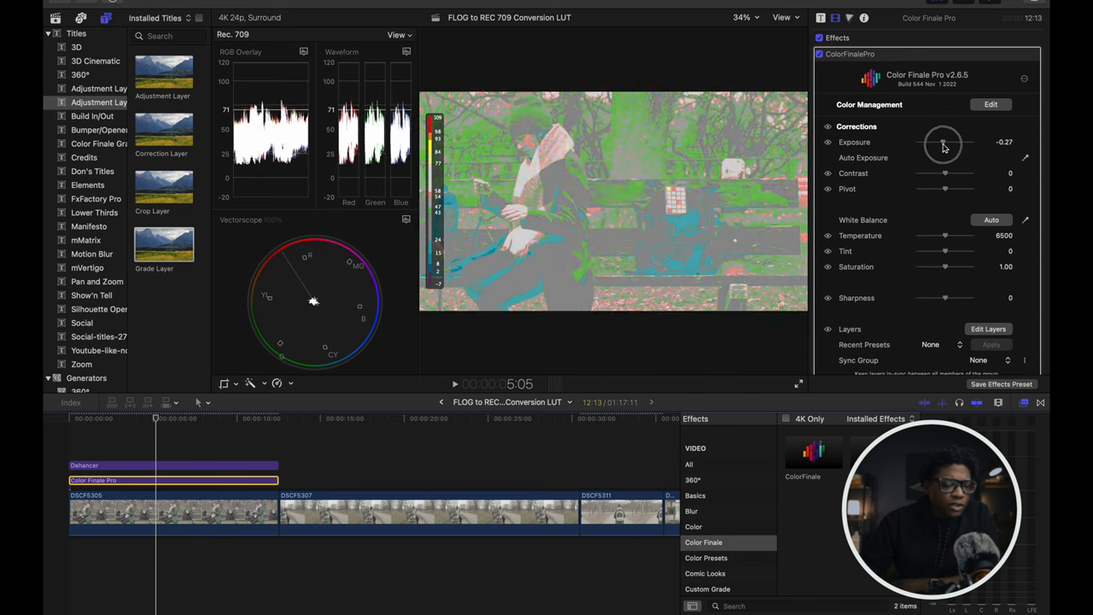
left_click_drag(943, 142, 941, 142)
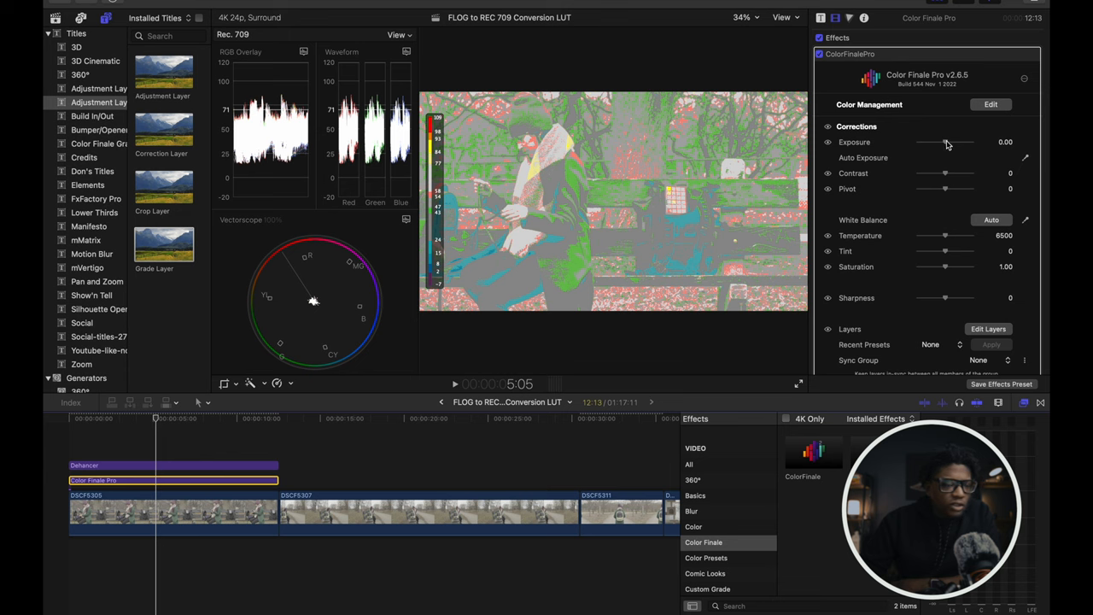
left_click_drag(948, 142, 939, 142)
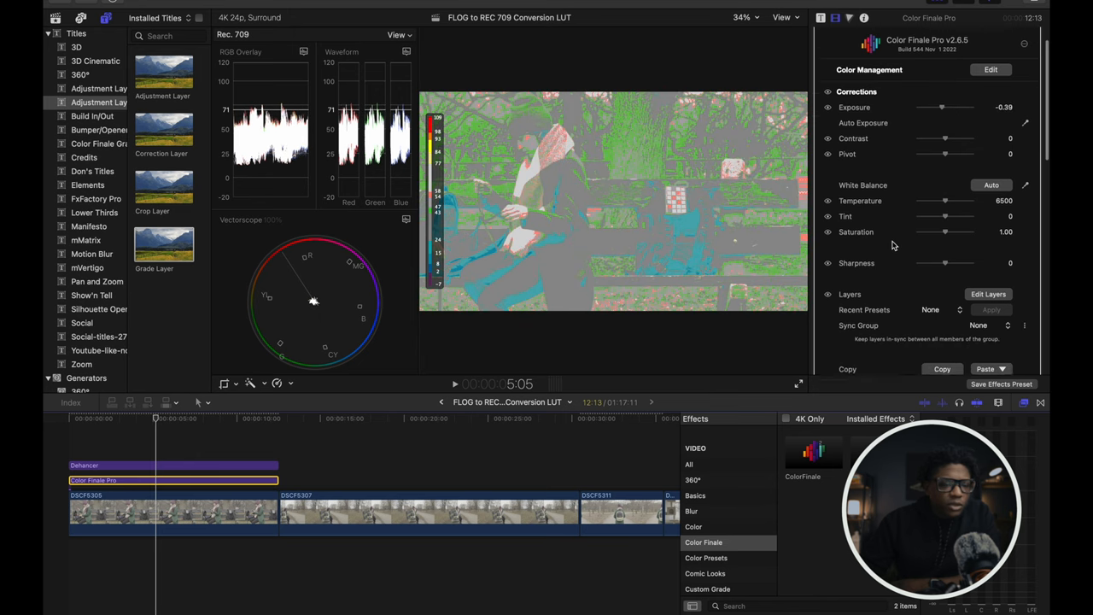
scroll("down", 3)
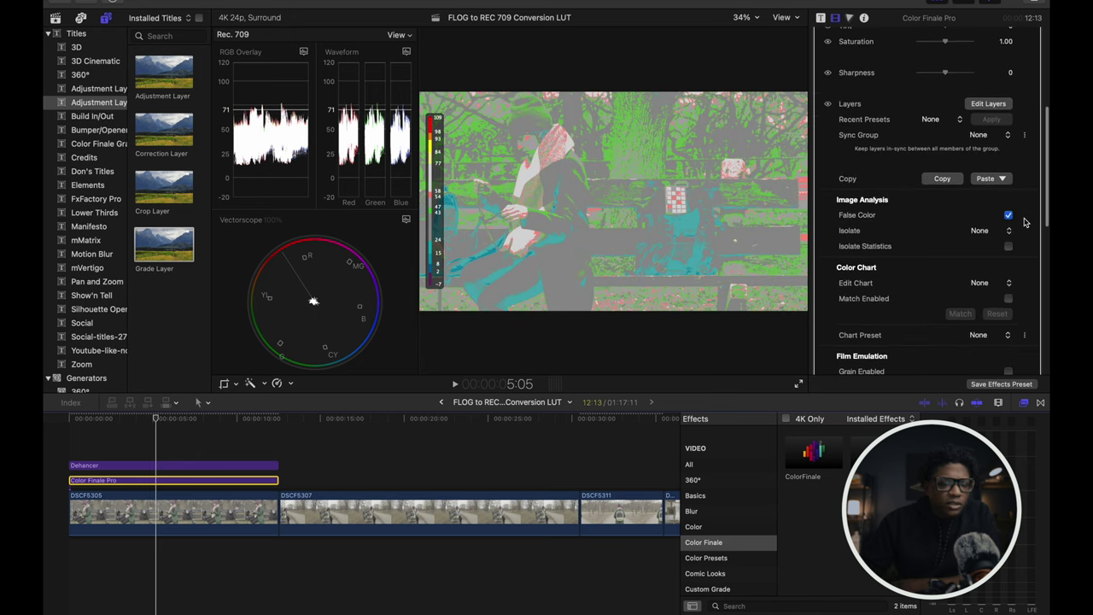
left_click(1009, 215)
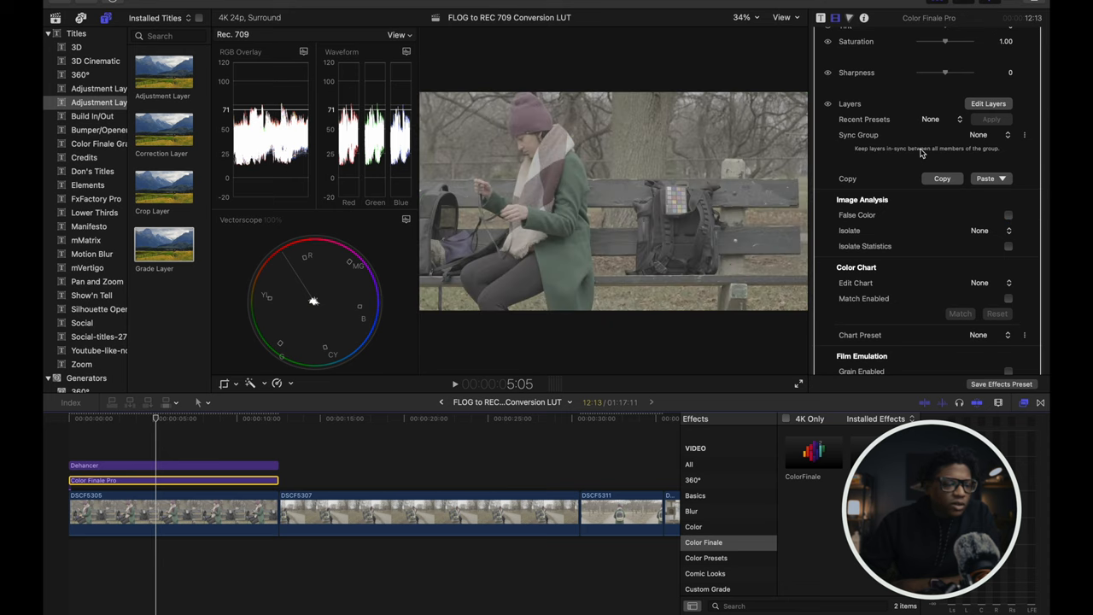
Raise the contrast as a first pass, settling around 21
scroll("up", 3)
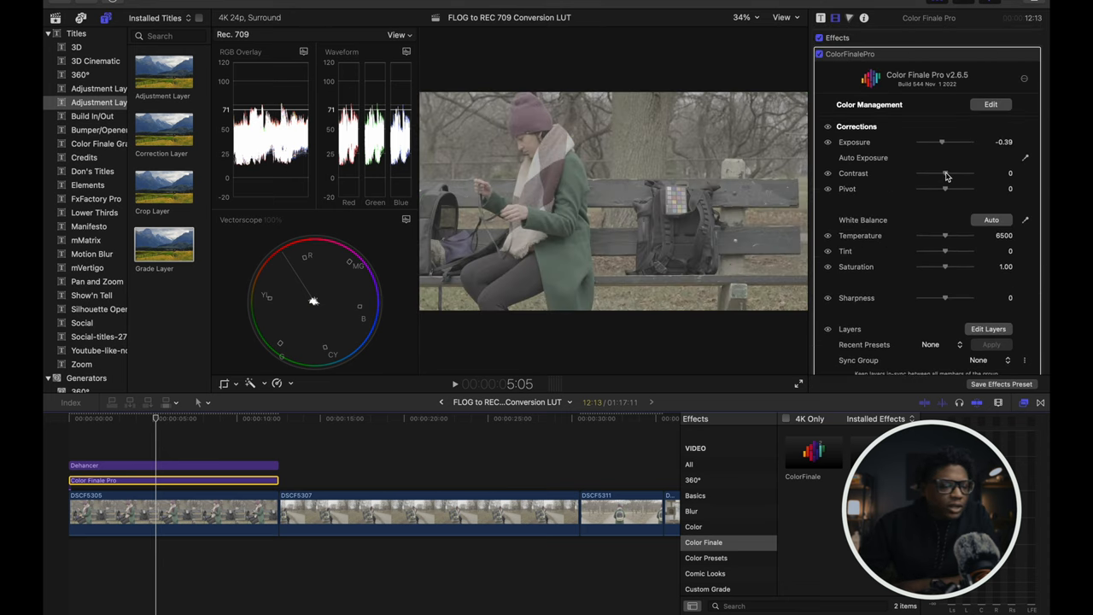
left_click_drag(942, 173, 948, 174)
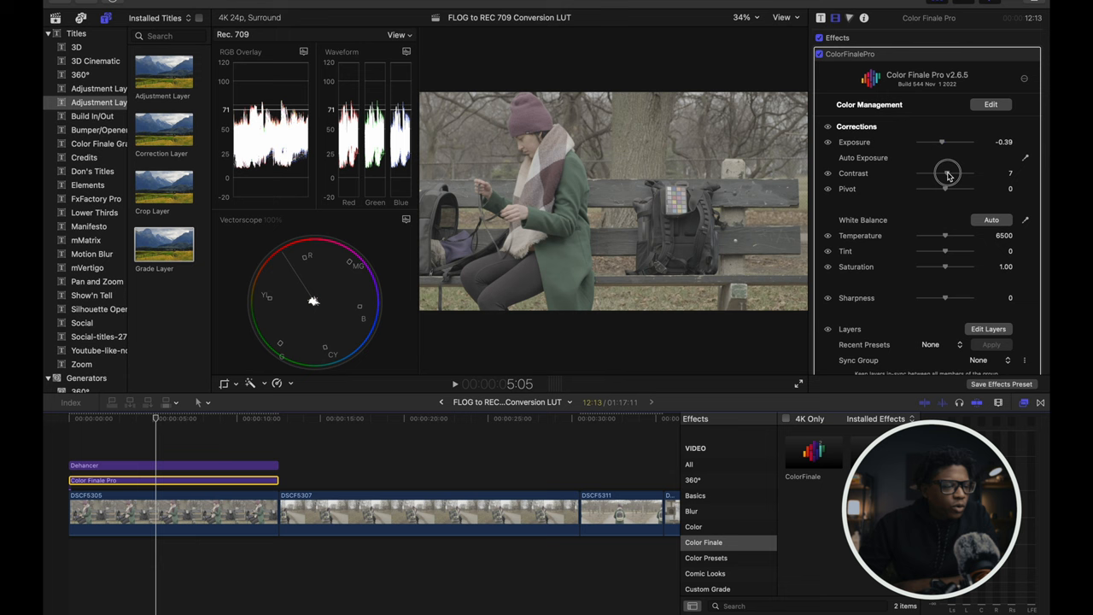
left_click_drag(939, 173, 952, 173)
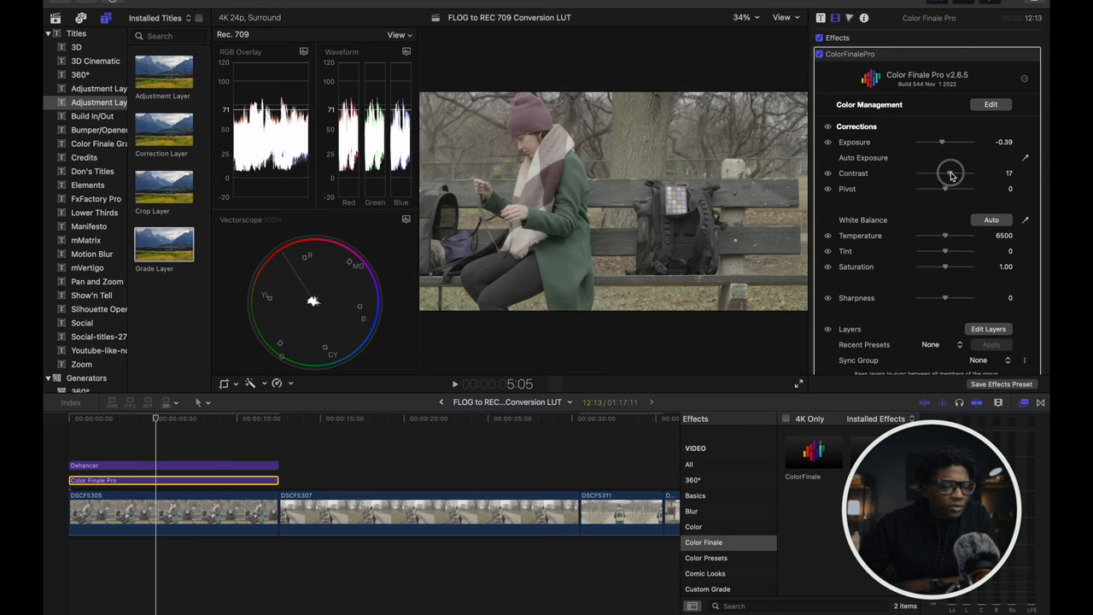
left_click_drag(943, 174, 952, 174)
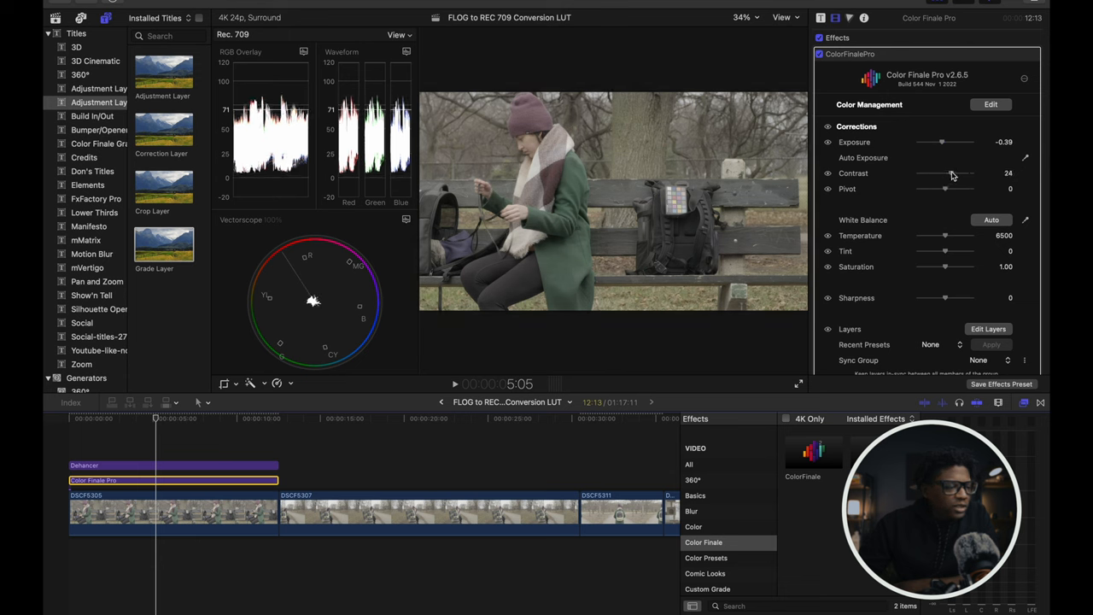
left_click_drag(955, 174, 950, 173)
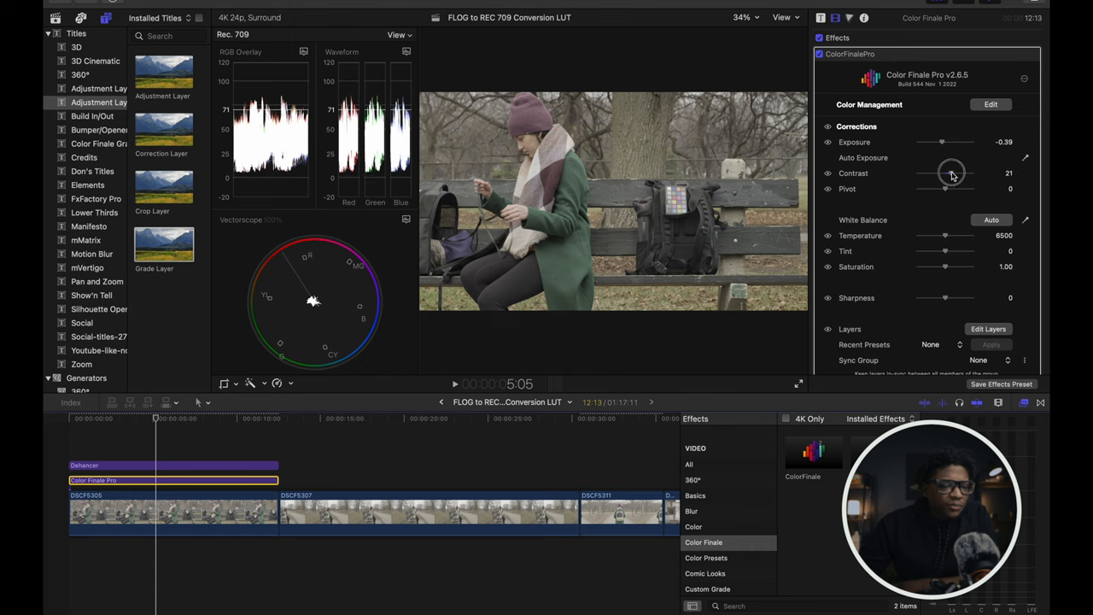
Lower the contrast pivot to -54 and push contrast up to 33
left_click_drag(945, 189, 939, 188)
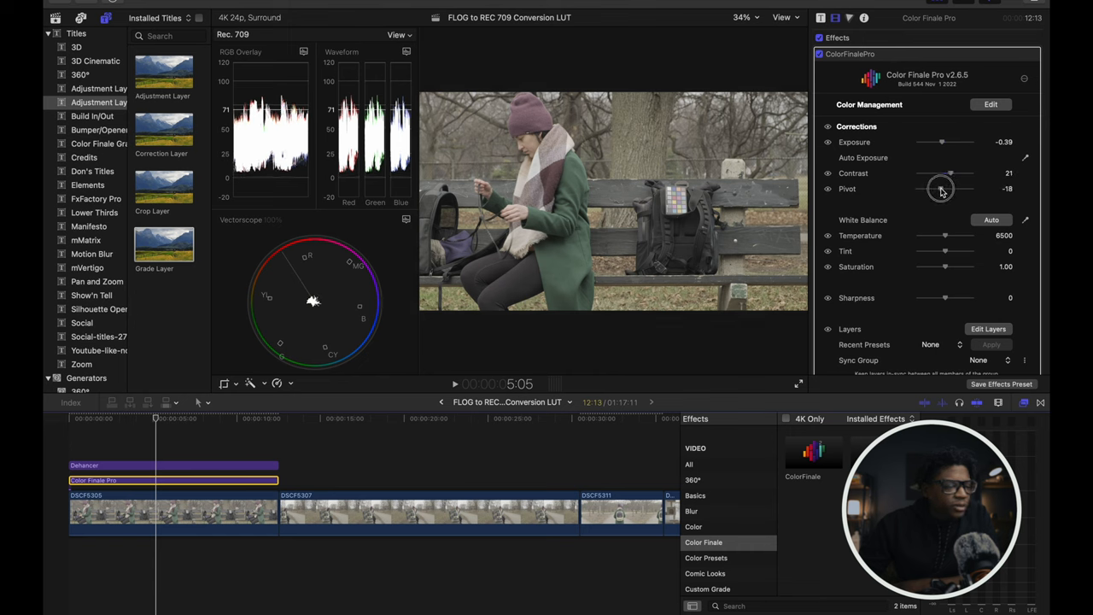
left_click_drag(941, 187, 933, 189)
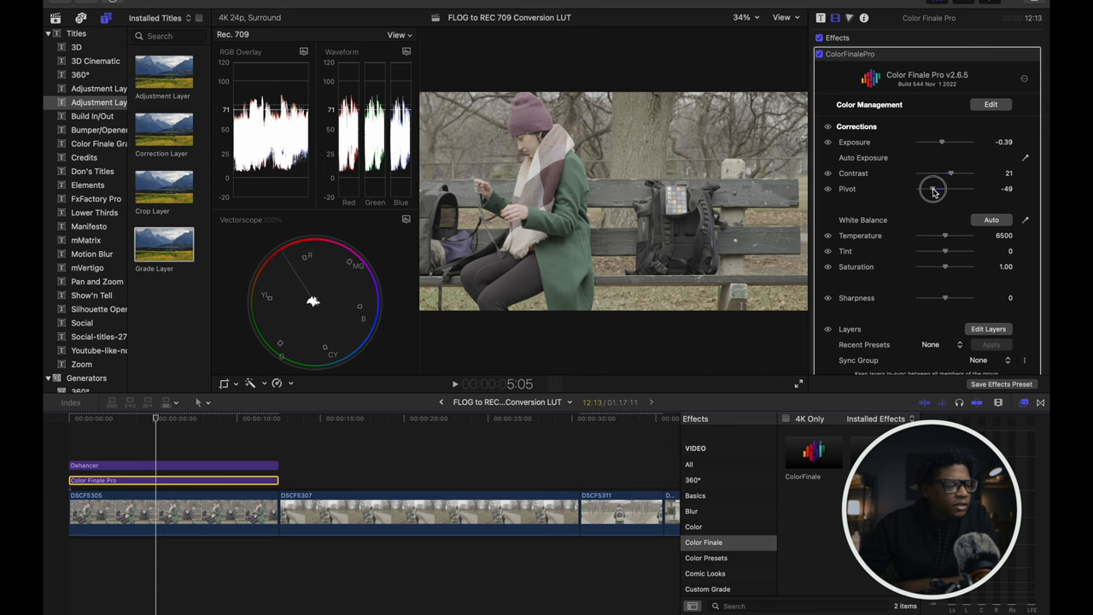
left_click_drag(933, 189, 929, 189)
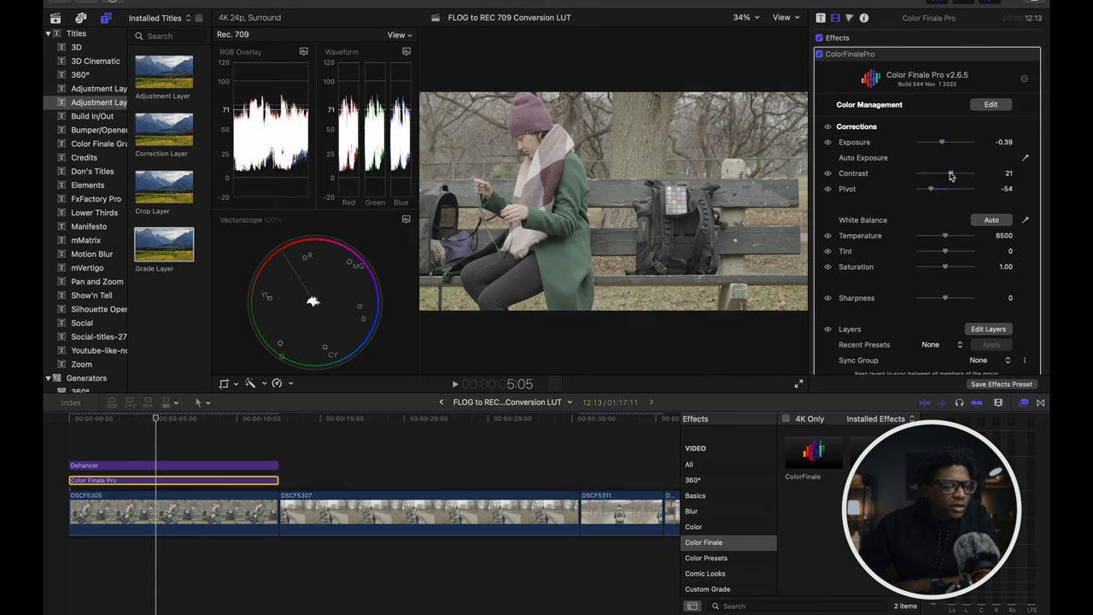
left_click_drag(942, 174, 946, 174)
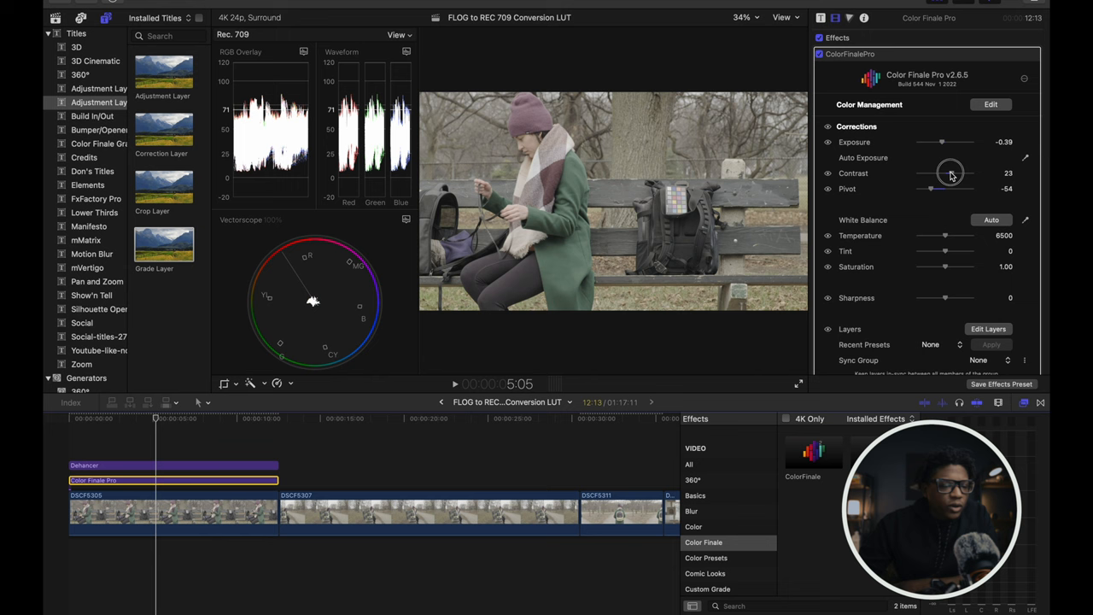
left_click_drag(950, 174, 952, 174)
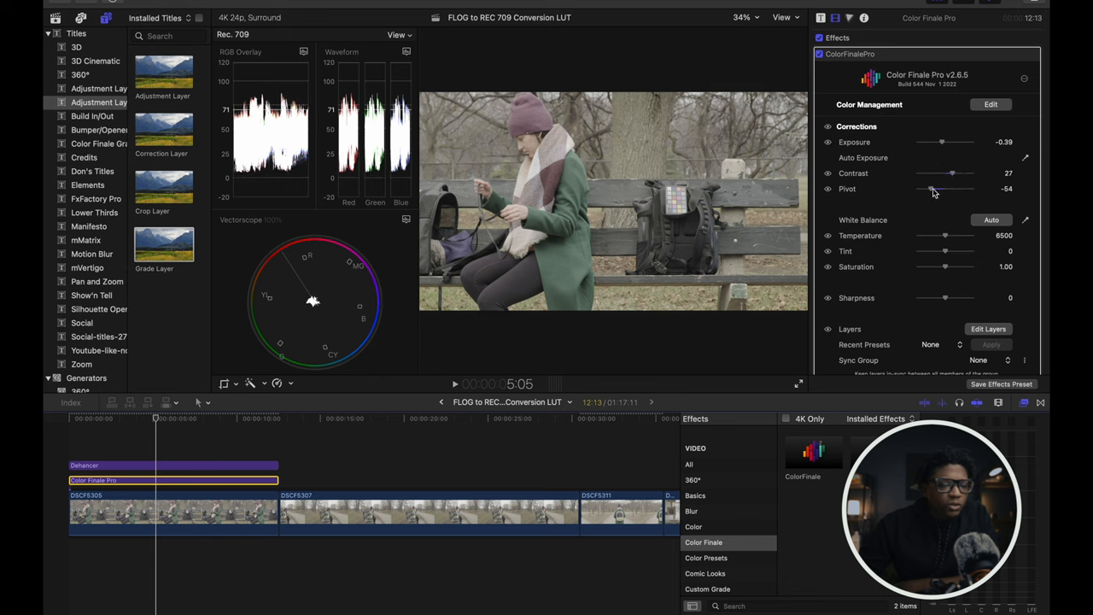
left_click_drag(952, 173, 955, 174)
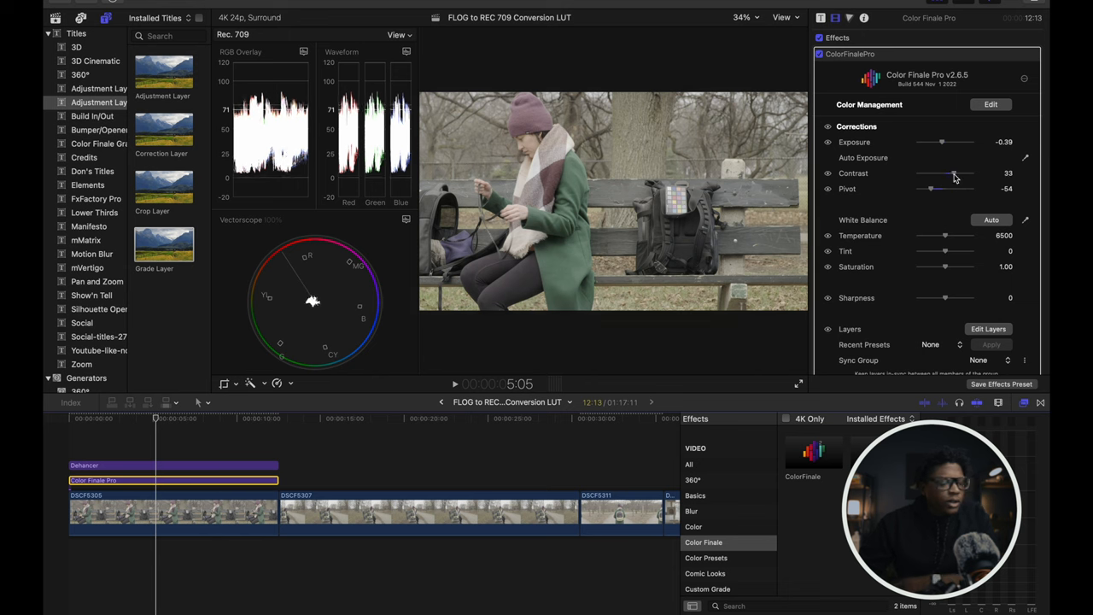
scroll("up", 3)
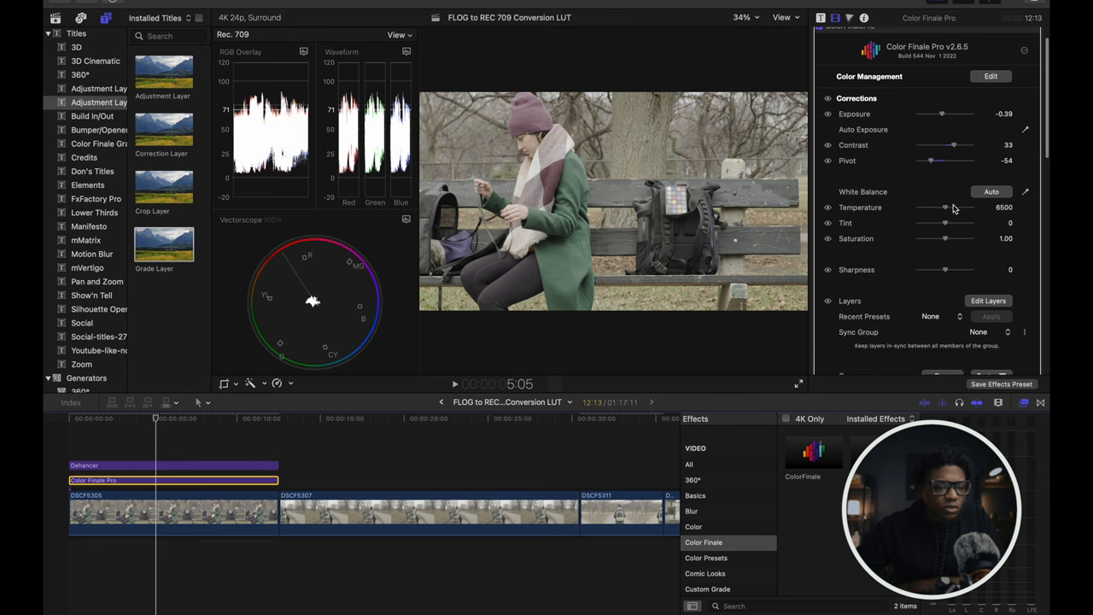
mouse_move(946, 242)
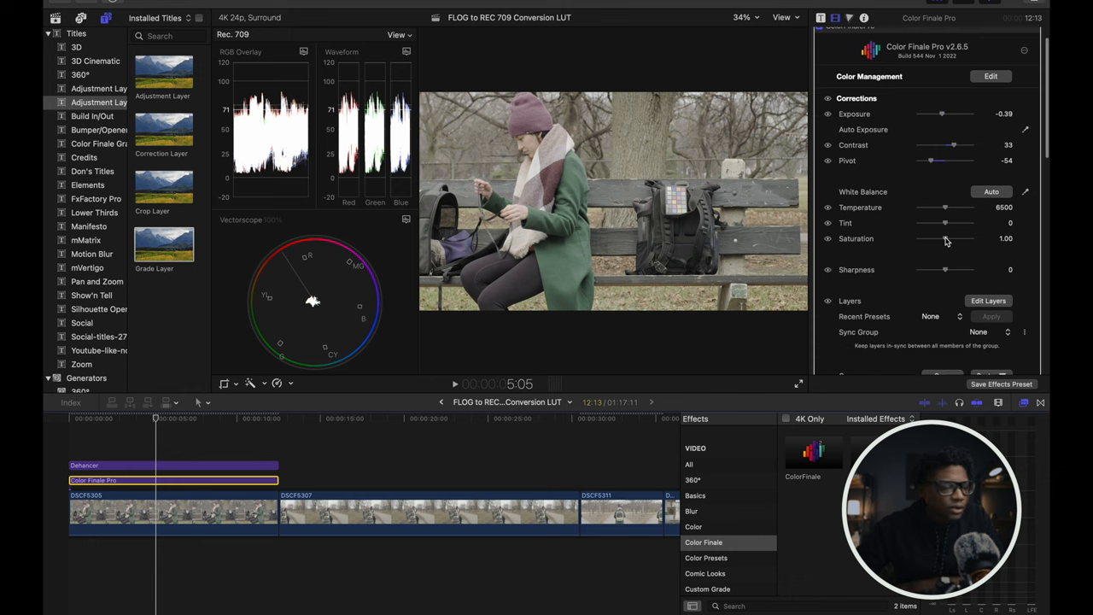
Boost saturation to 1.39 and switch the False Color exposure view off
left_click_drag(944, 238, 956, 238)
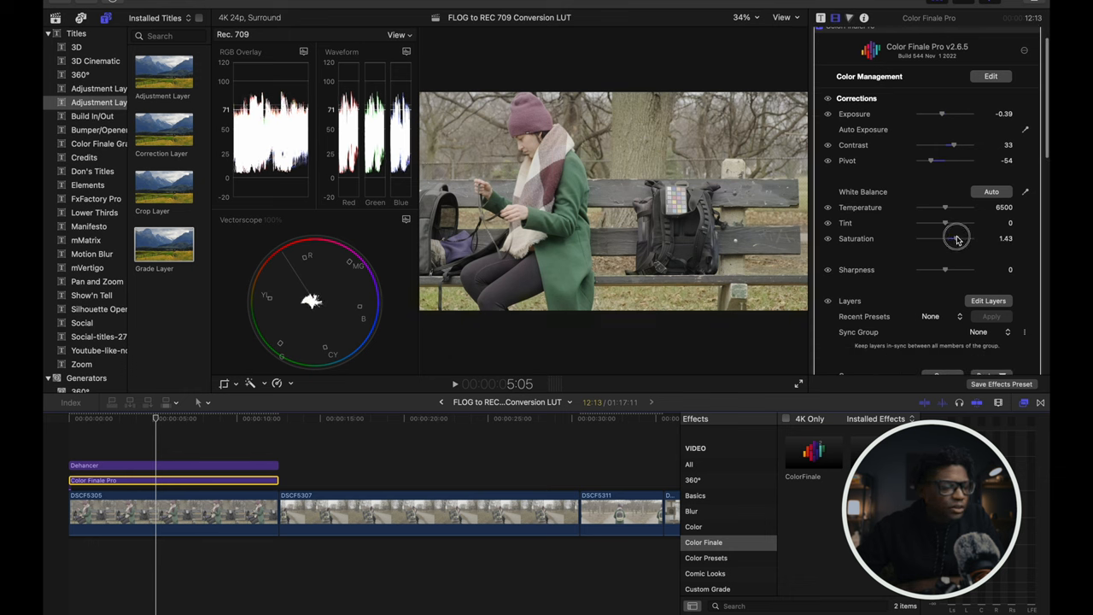
left_click_drag(956, 238, 955, 238)
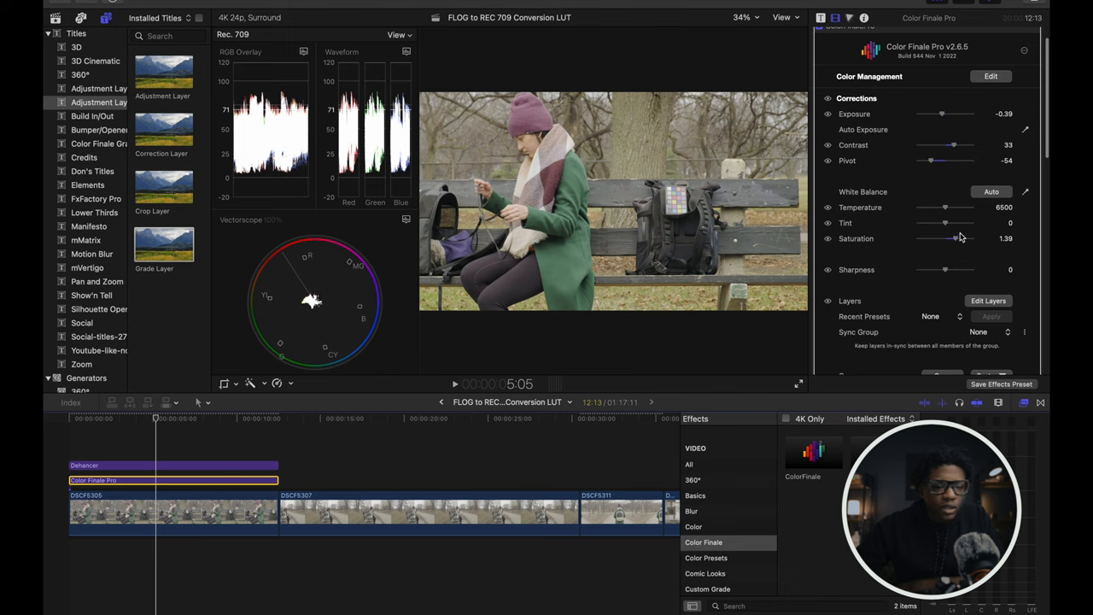
scroll("down", 3)
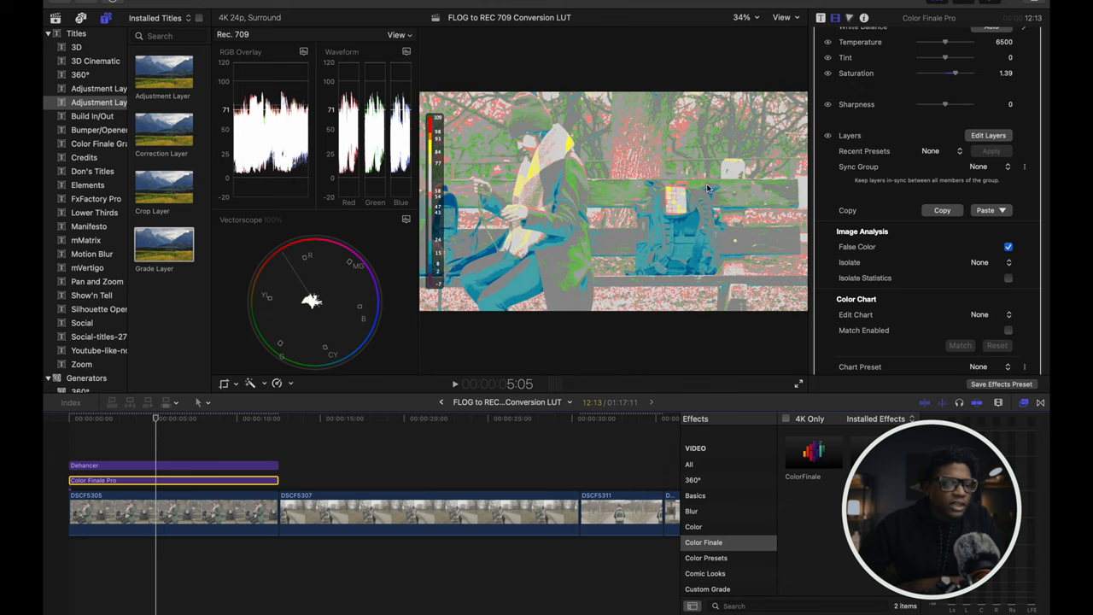
mouse_move(558, 148)
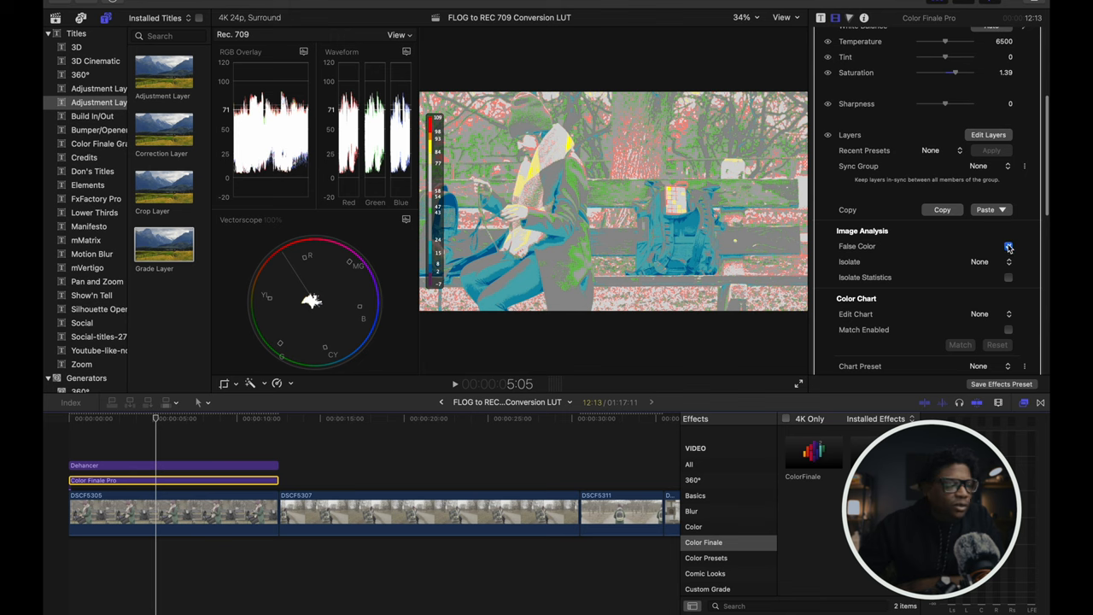
left_click(1008, 246)
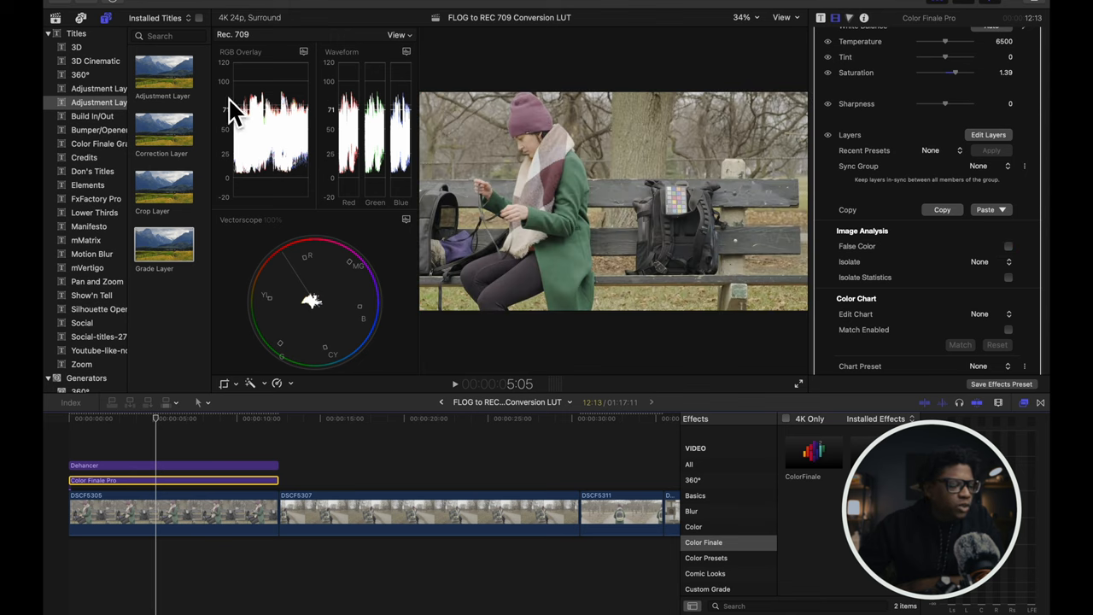
mouse_move(777, 205)
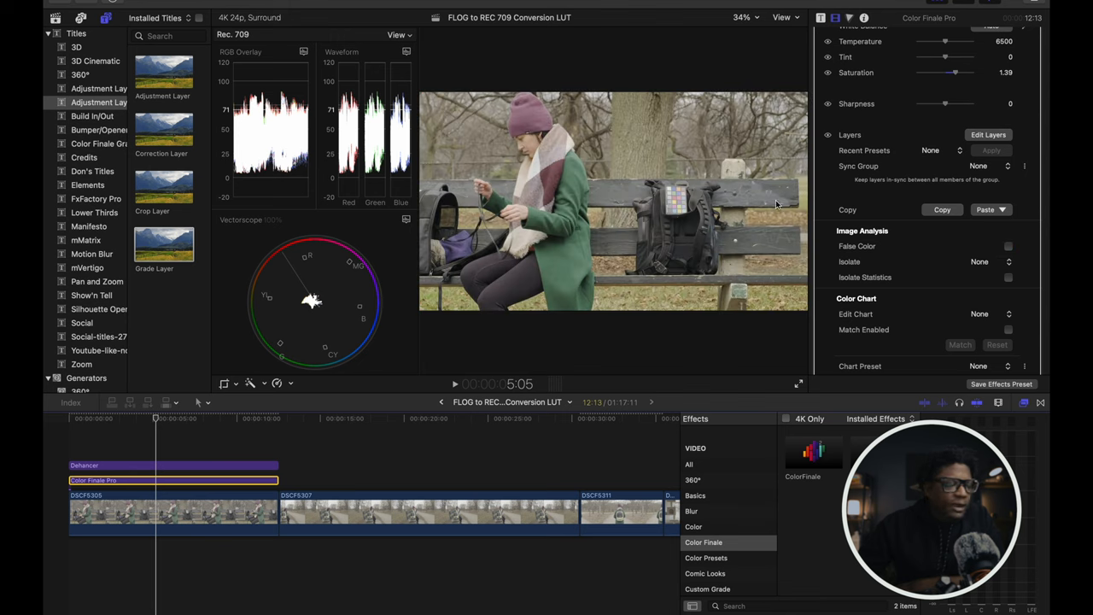
mouse_move(1005, 283)
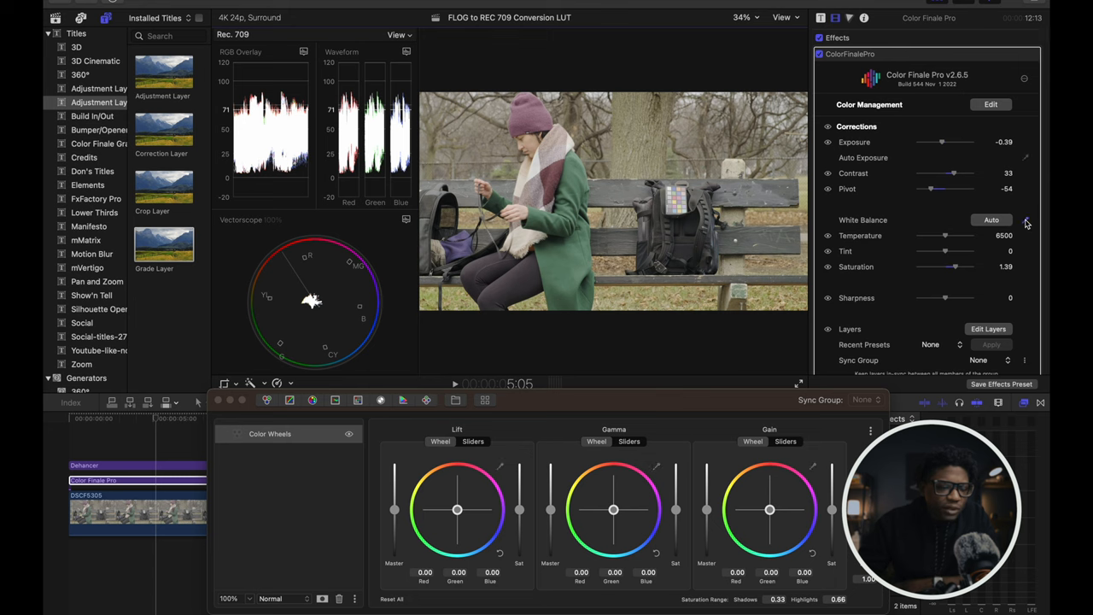
mouse_move(863, 261)
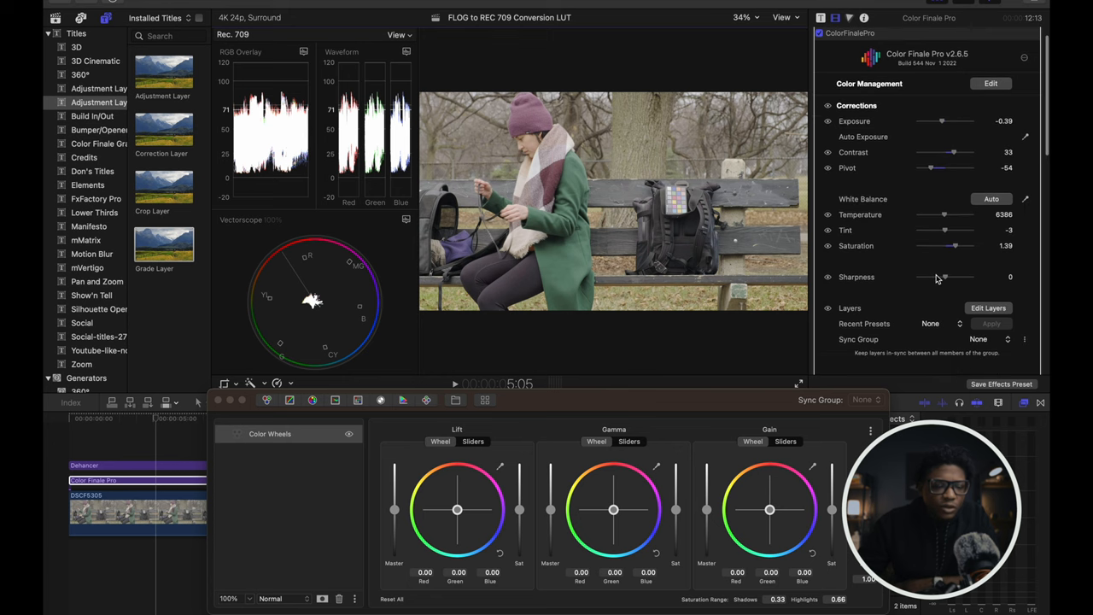
Sample the woman's face with an elliptical isolate (RGB 55%, 46%, 41%) and show only the vectorscope
scroll("down", 3)
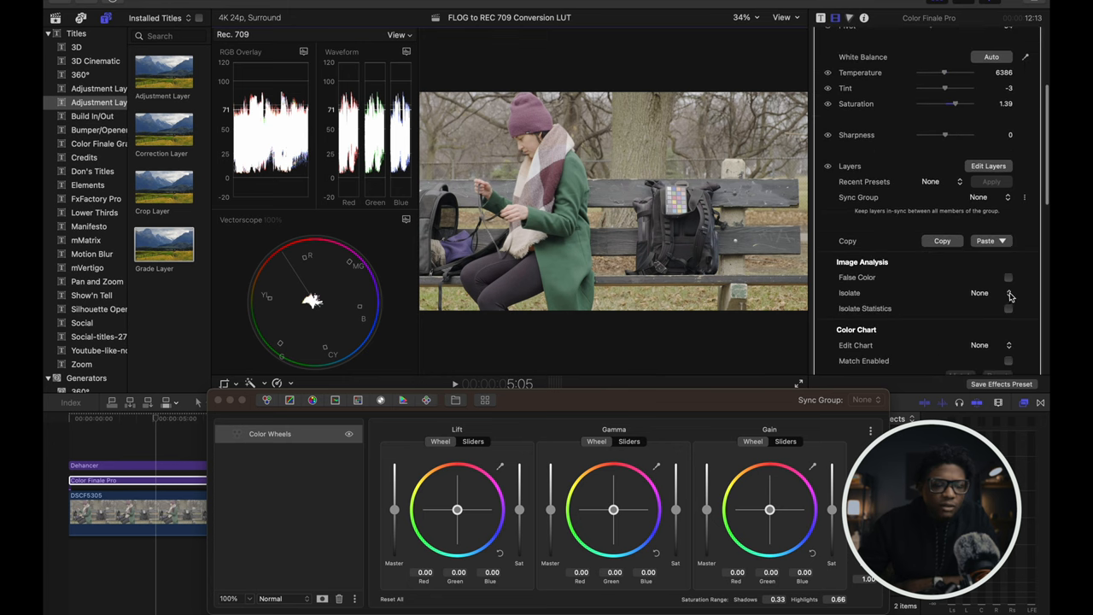
left_click(1008, 293)
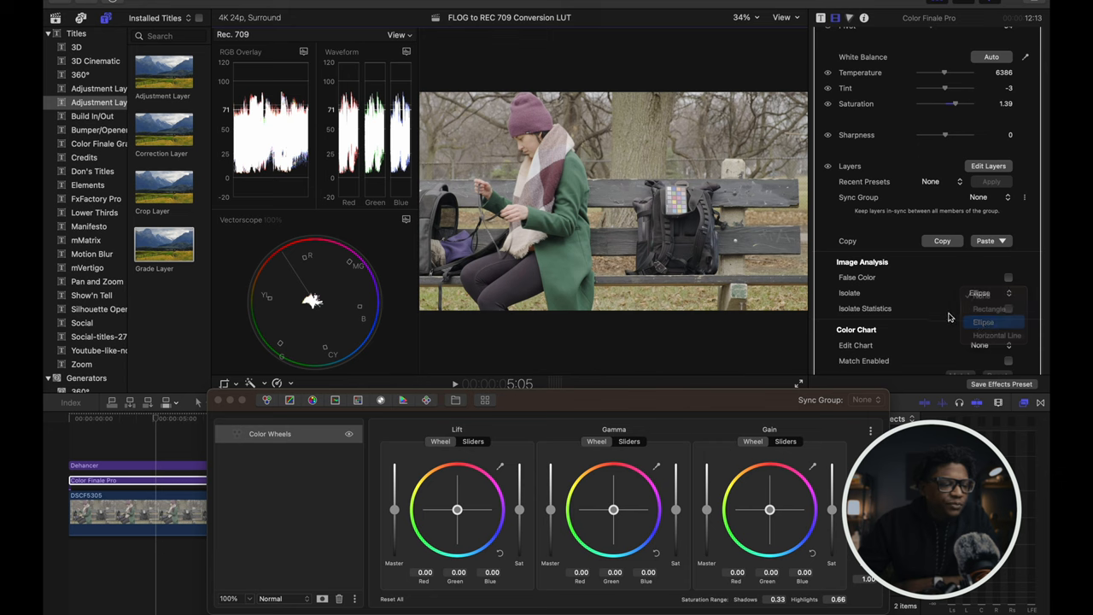
left_click(983, 322)
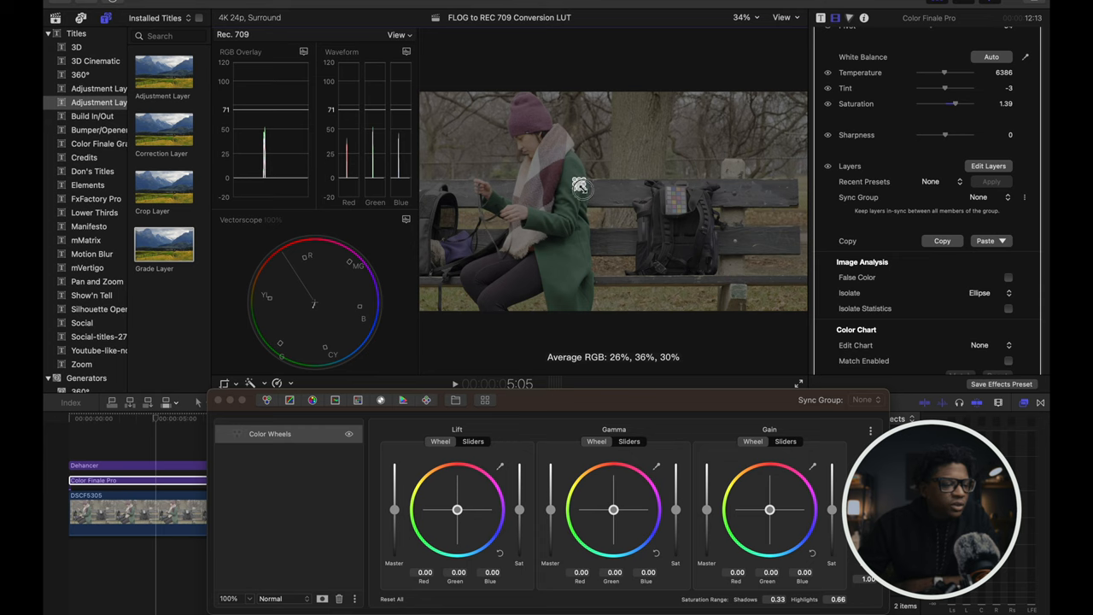
mouse_move(547, 158)
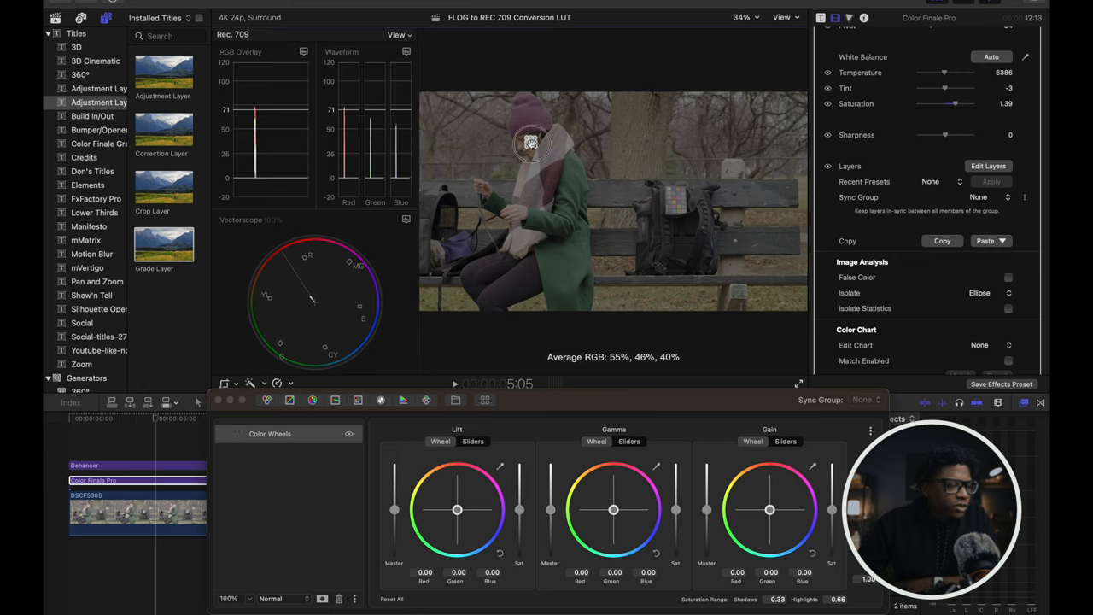
left_click(407, 52)
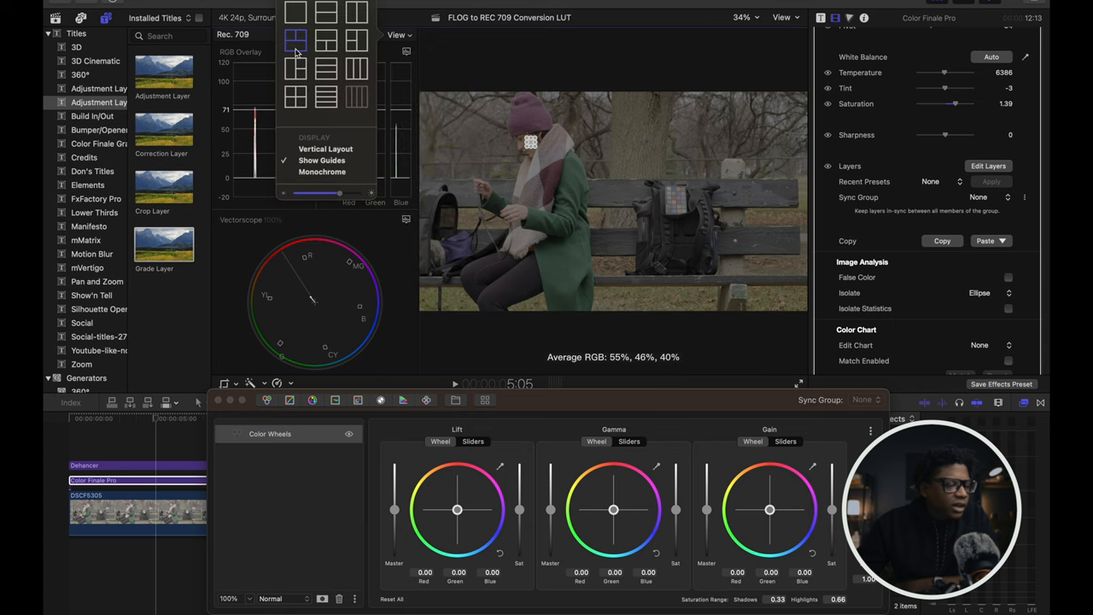
left_click(295, 40)
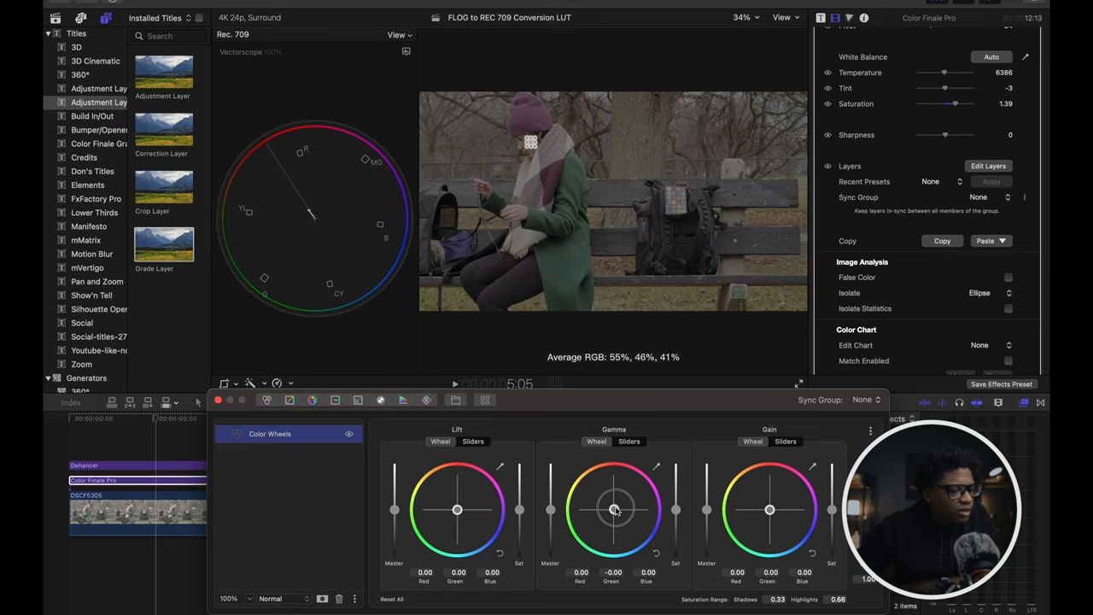
mouse_move(615, 509)
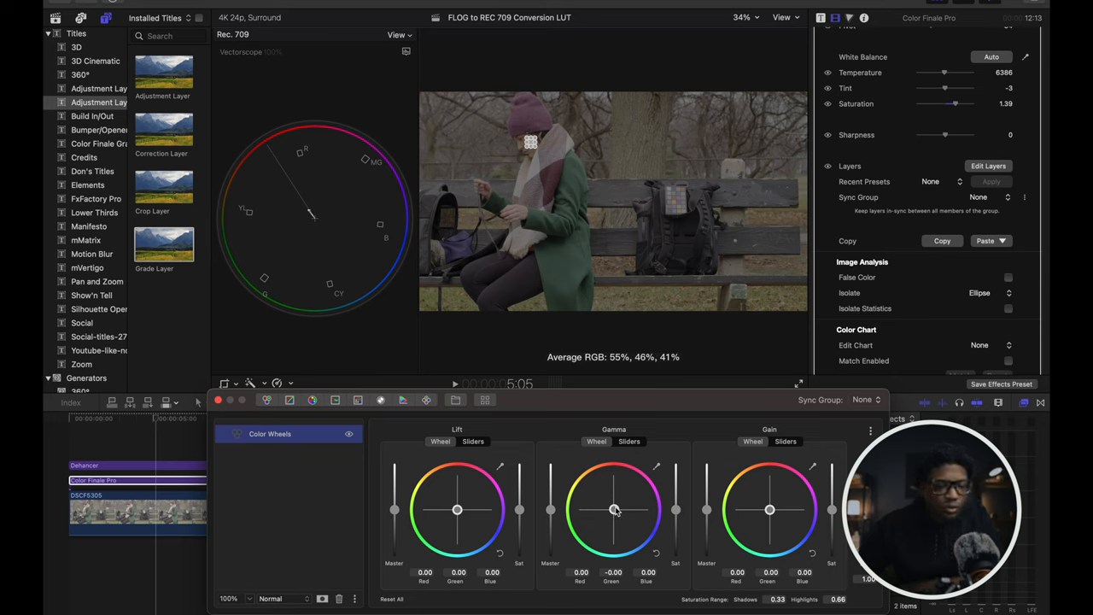
scroll("up", 3)
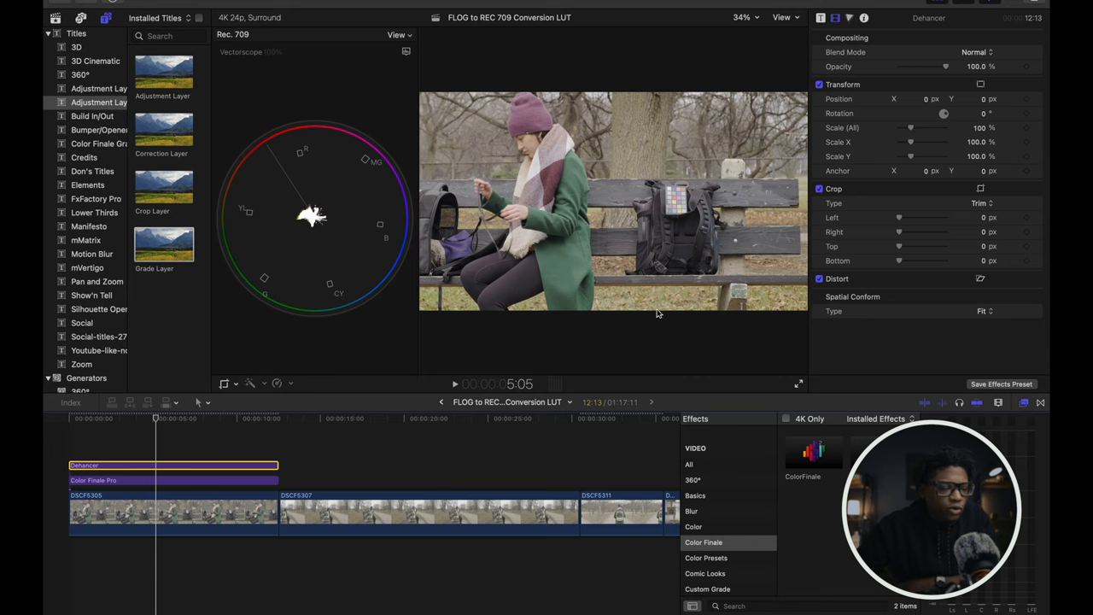
Scroll the Effects browser categories with the Dehancer adjustment layer selected
scroll("up", 3)
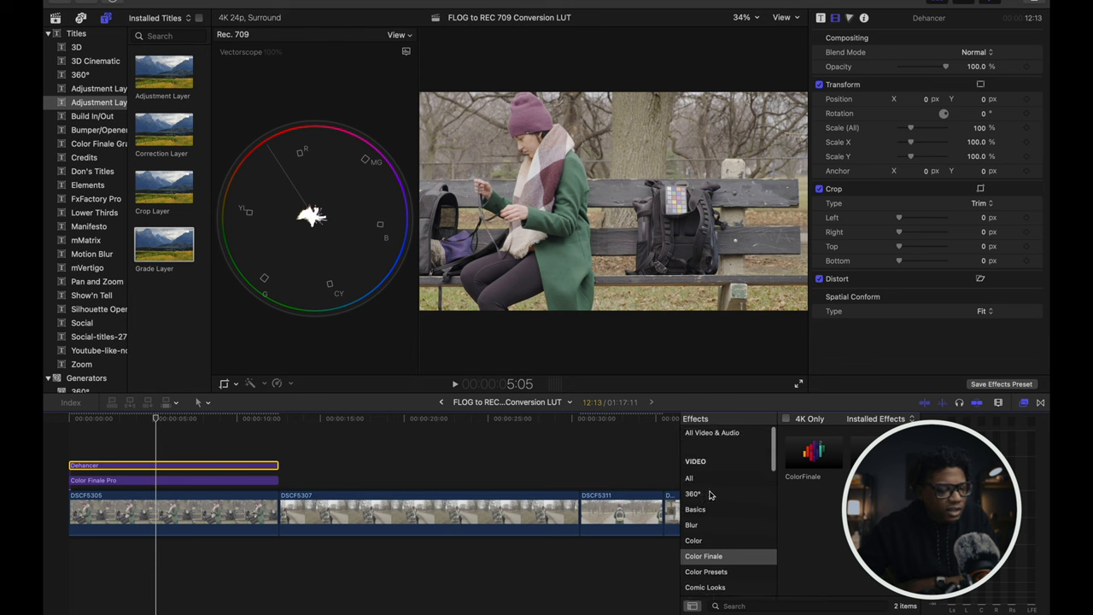
mouse_move(725, 570)
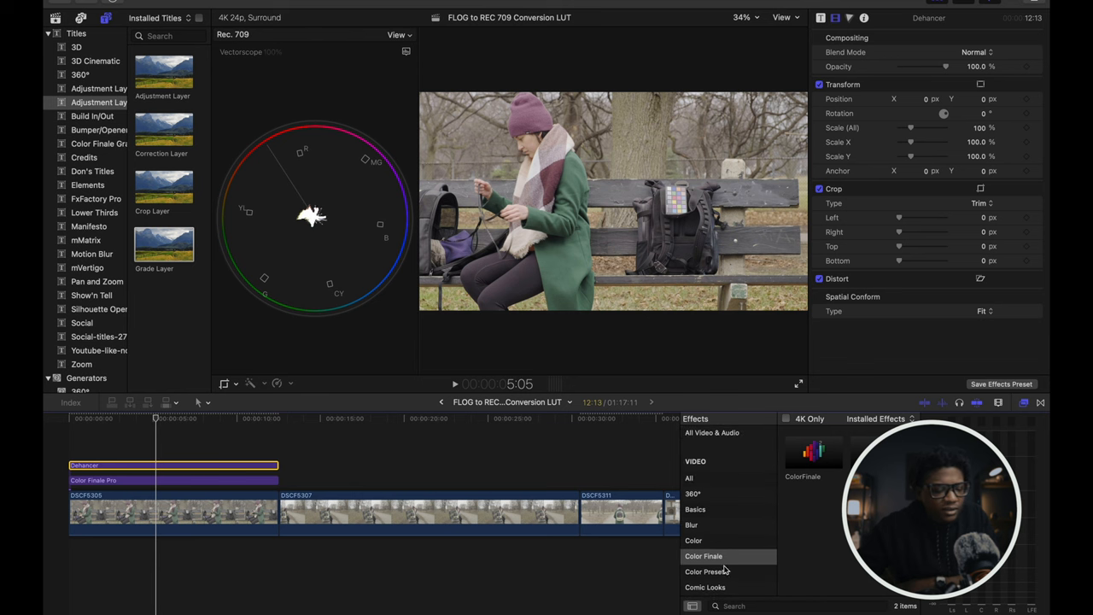
scroll("down", 3)
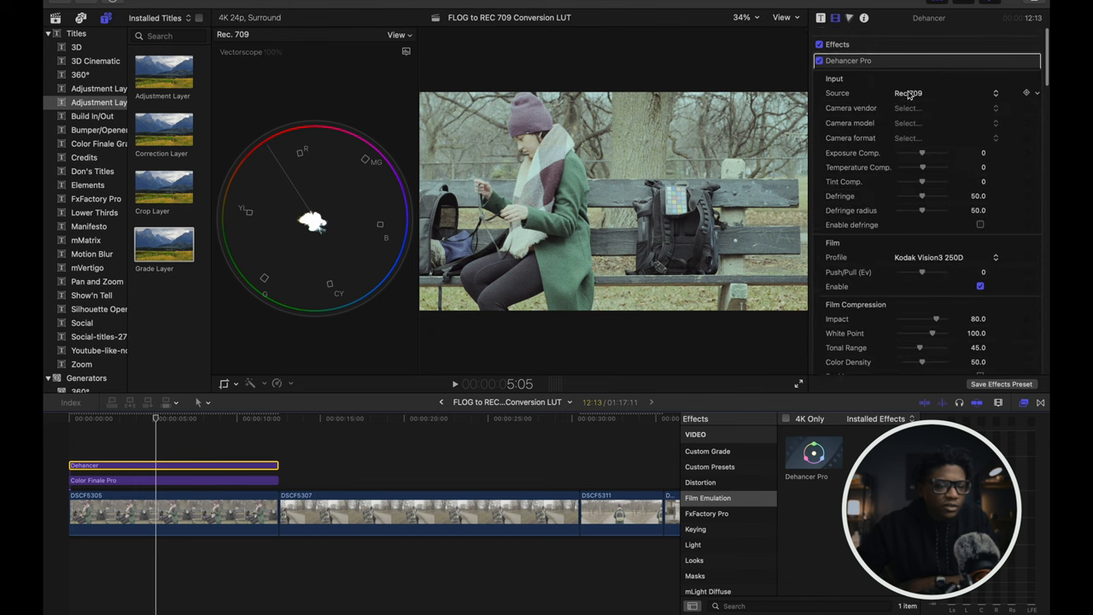
Turn off Dehancer's Kodak film profile stage and scroll down to Film Compression
scroll("down", 3)
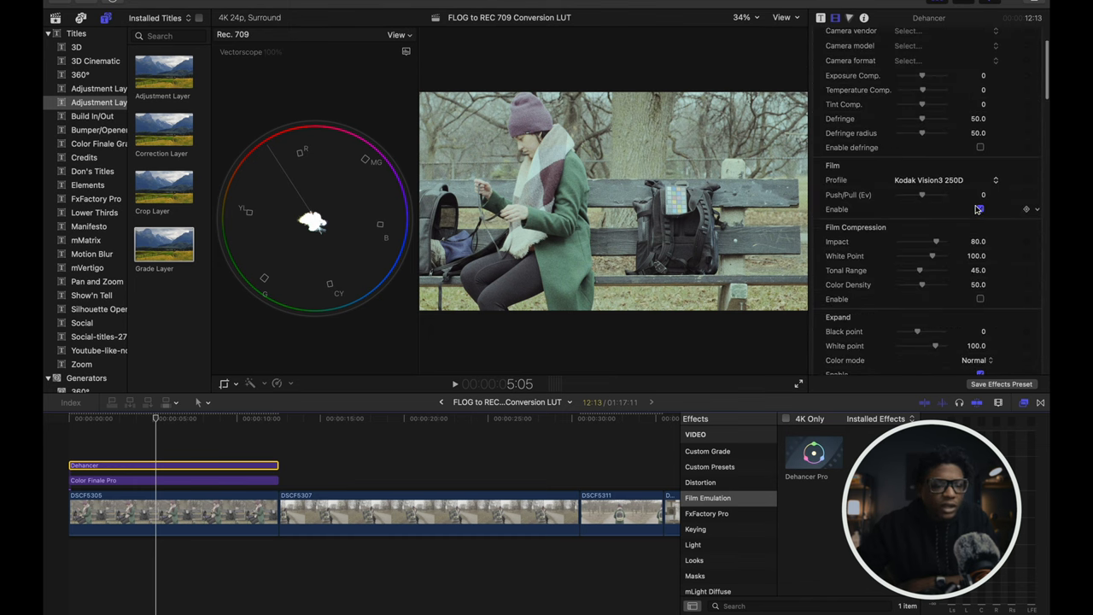
left_click(980, 209)
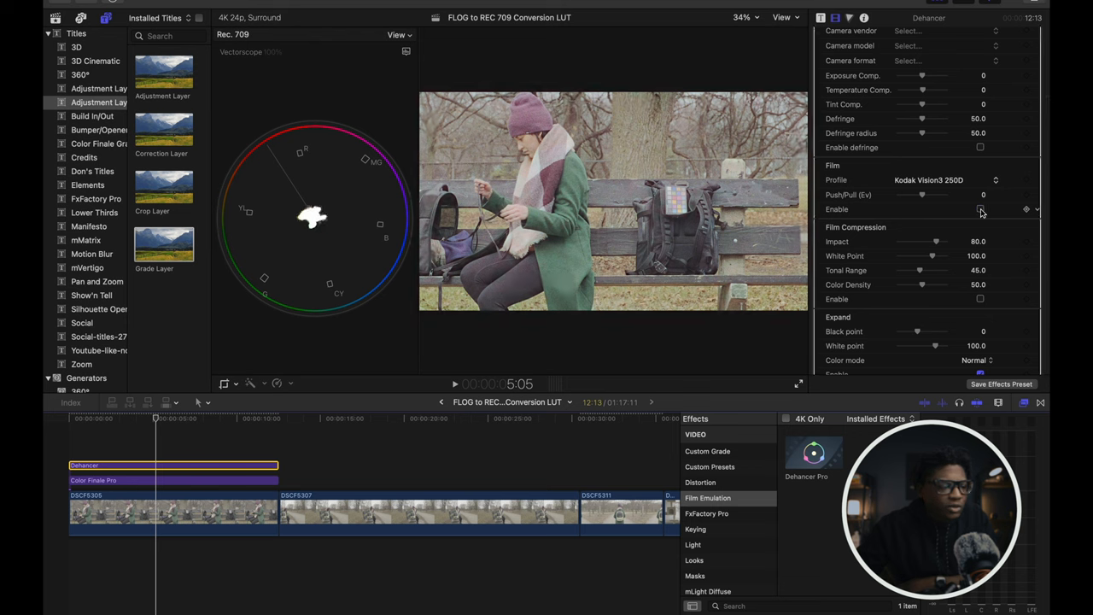
scroll("down", 3)
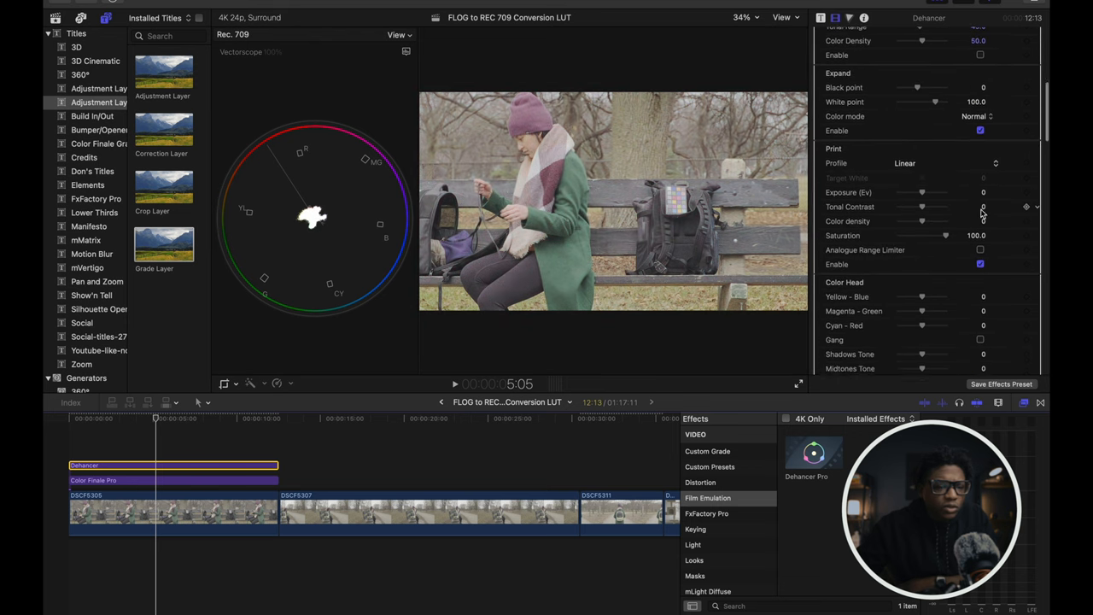
scroll("down", 3)
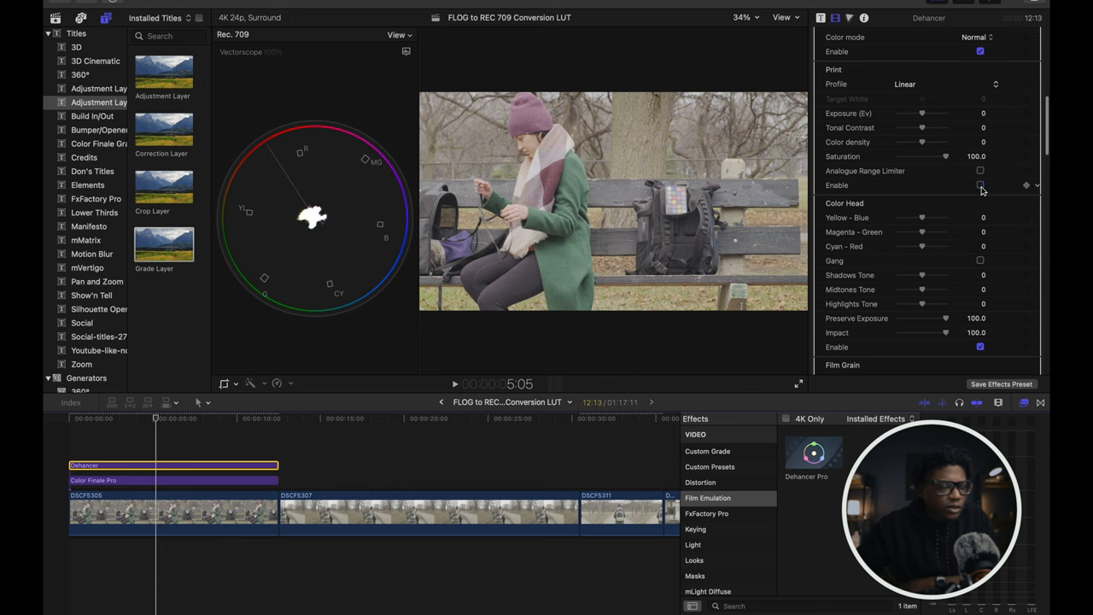
scroll("down", 3)
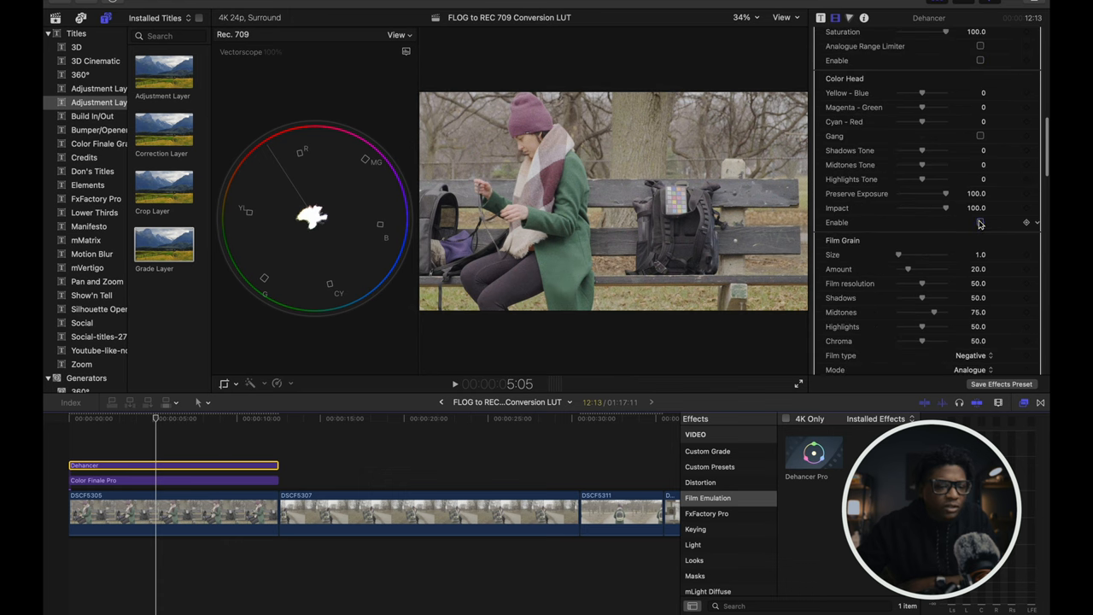
scroll("down", 3)
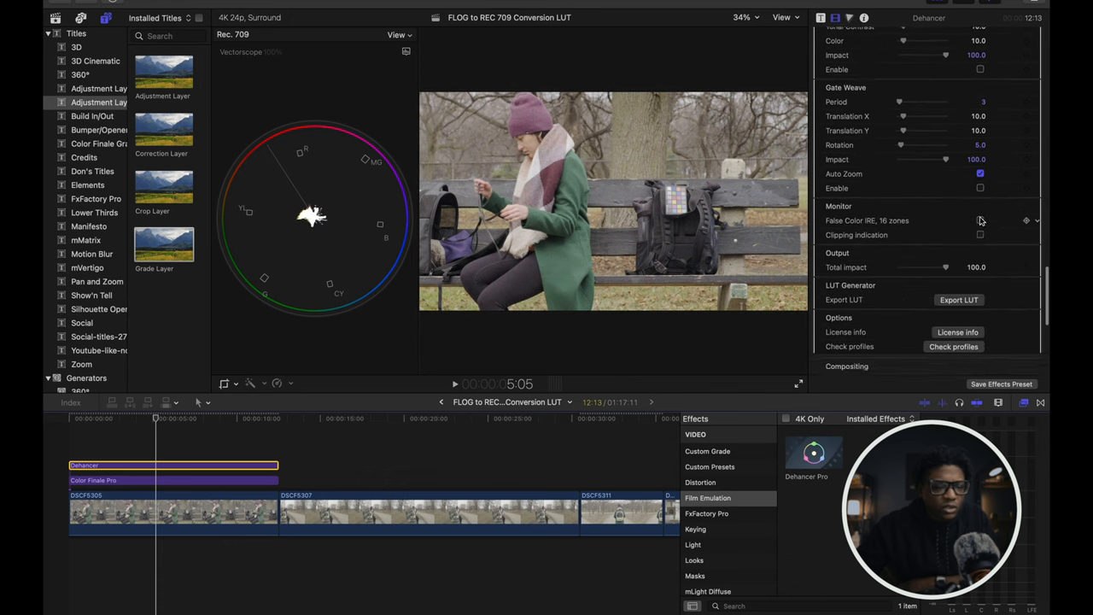
scroll("up", 3)
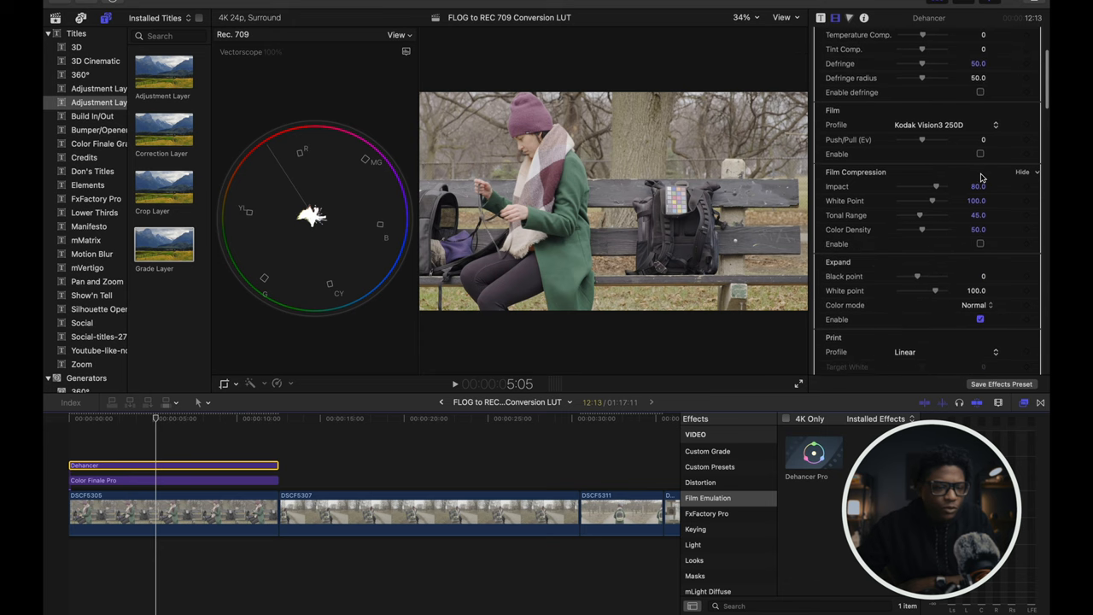
scroll("down", 3)
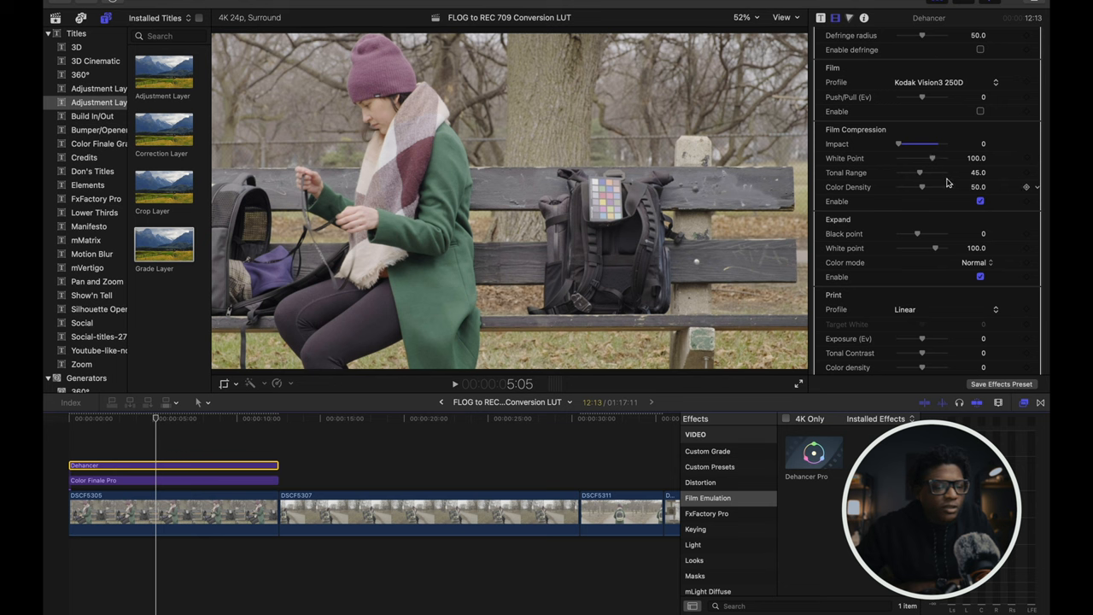
Try various Film Compression impact and white point values, comparing with compression toggled
left_click_drag(898, 143, 908, 143)
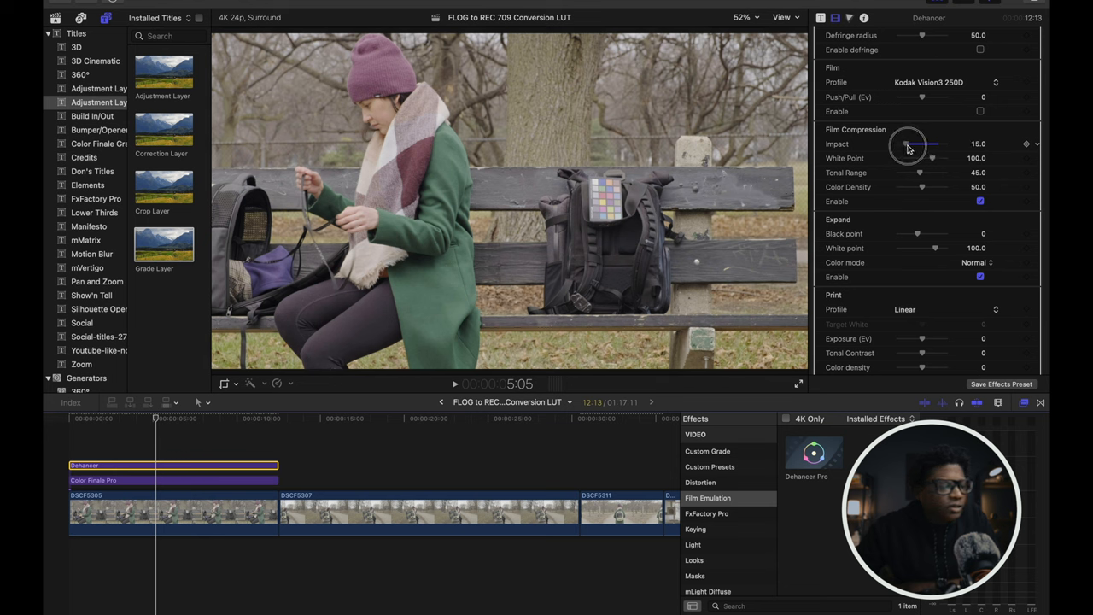
left_click_drag(908, 144, 923, 144)
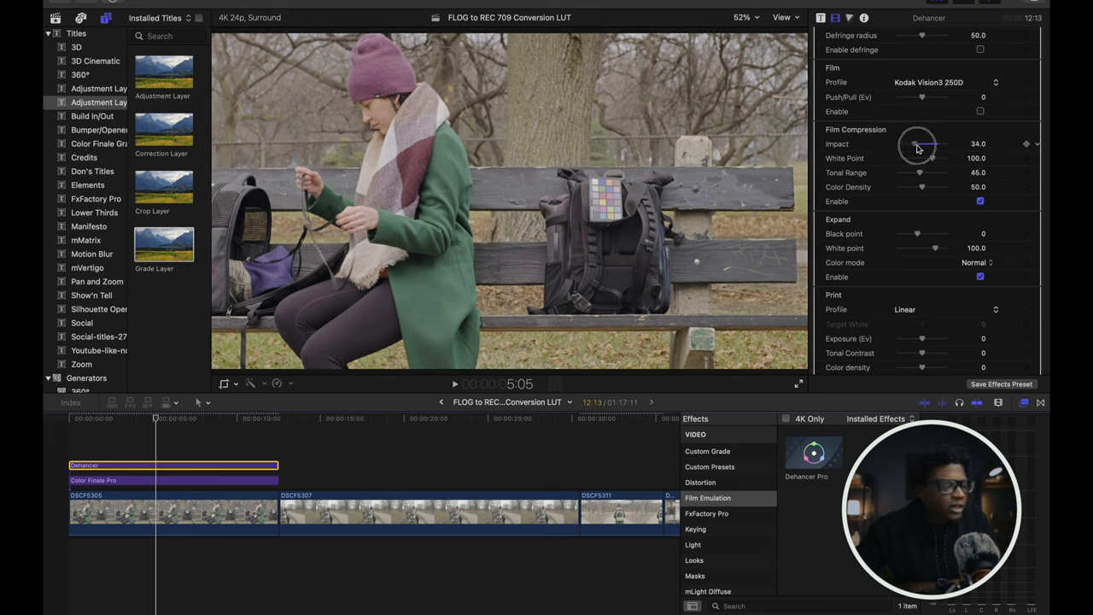
left_click_drag(916, 143, 932, 143)
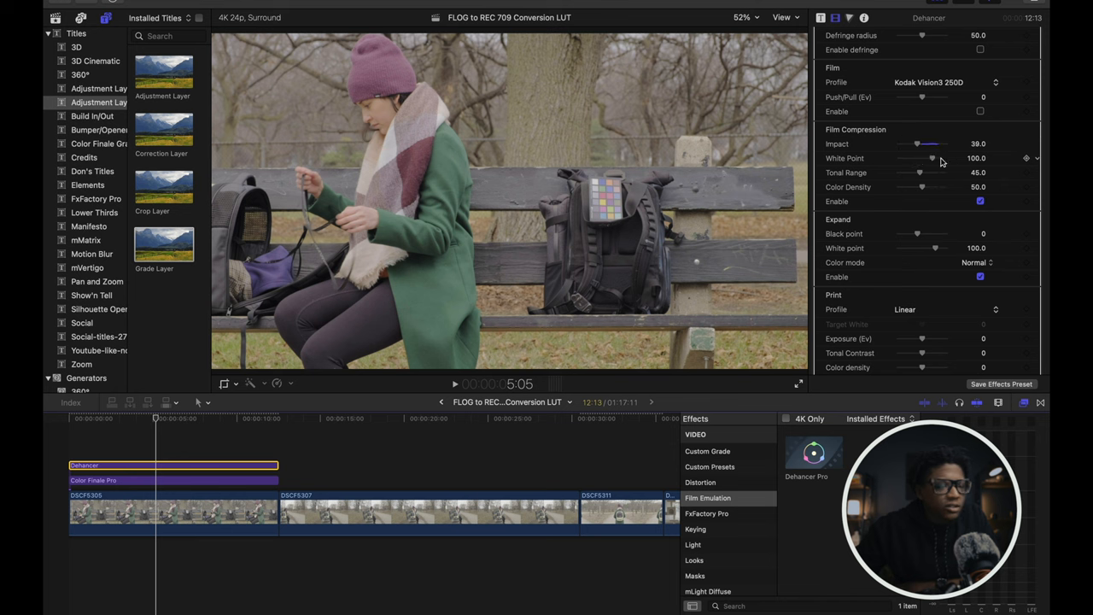
left_click_drag(932, 158, 938, 158)
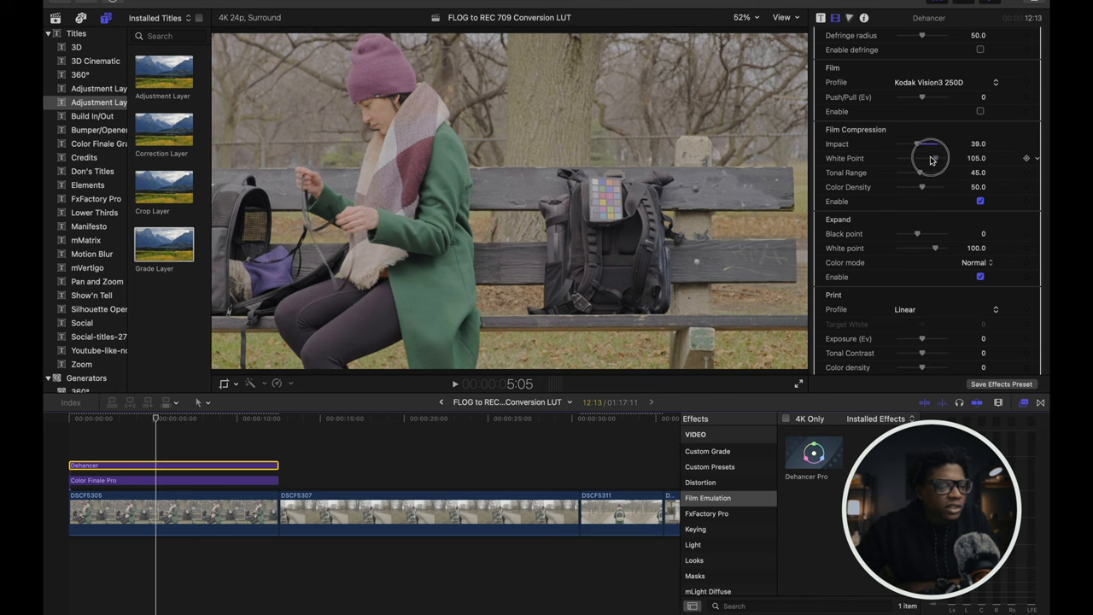
left_click_drag(920, 158, 901, 158)
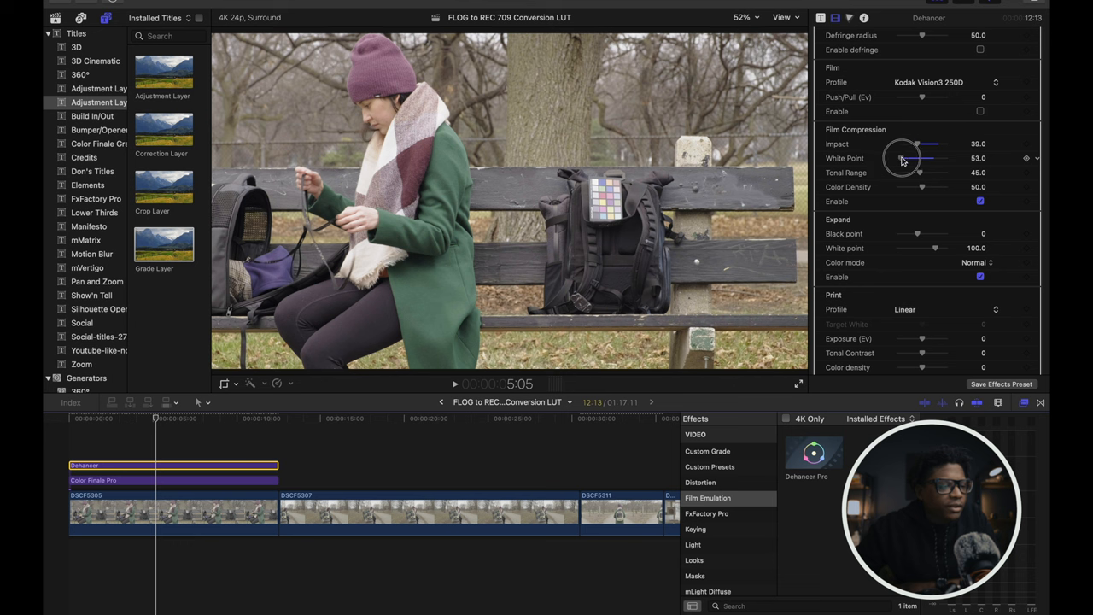
left_click_drag(918, 158, 931, 158)
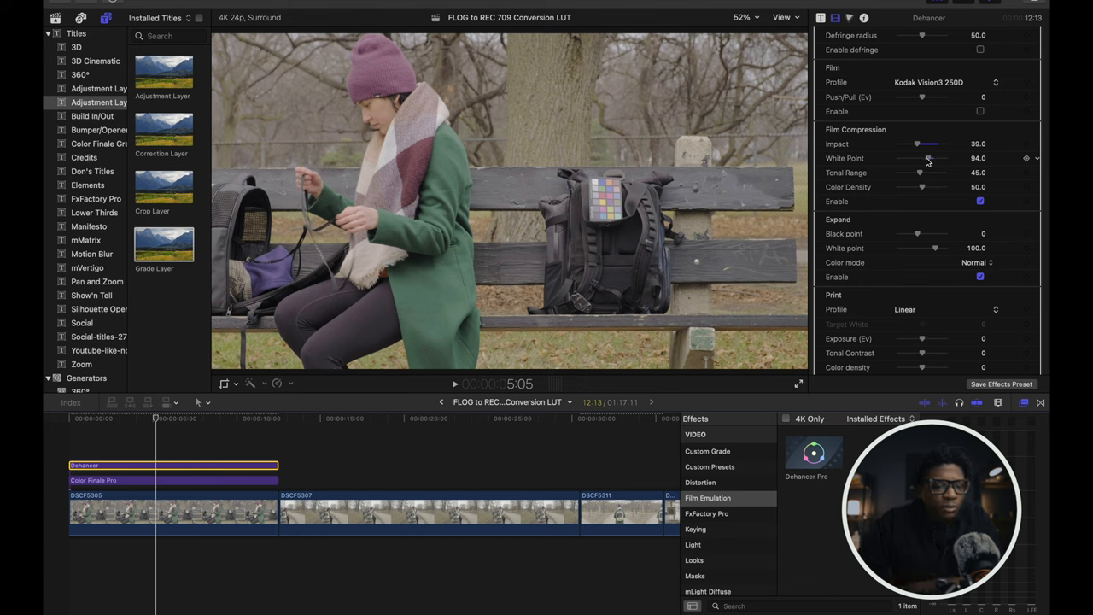
mouse_move(632, 155)
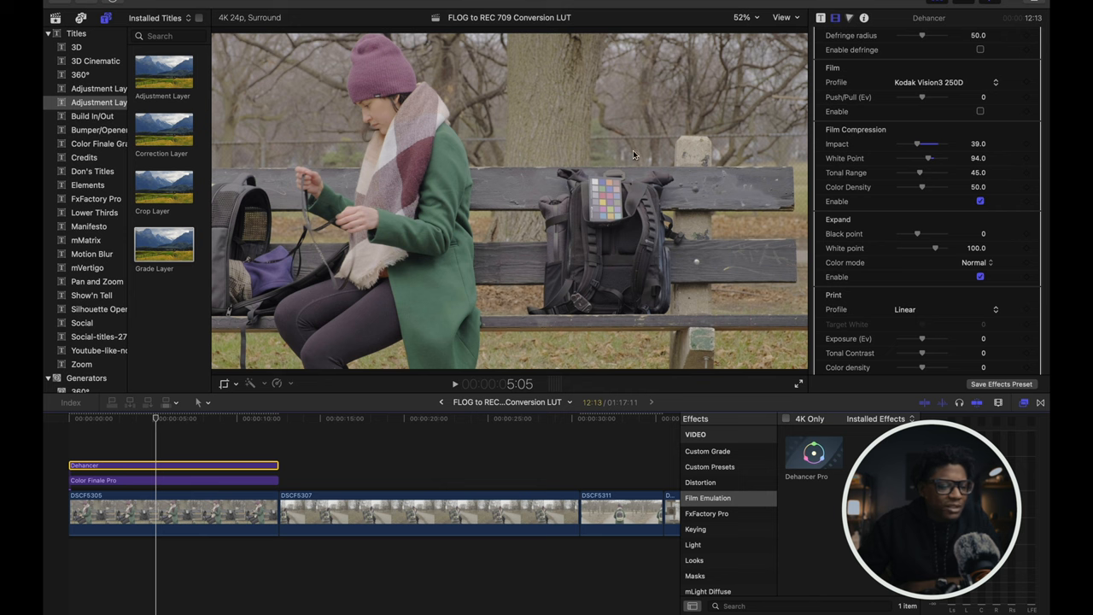
mouse_move(944, 189)
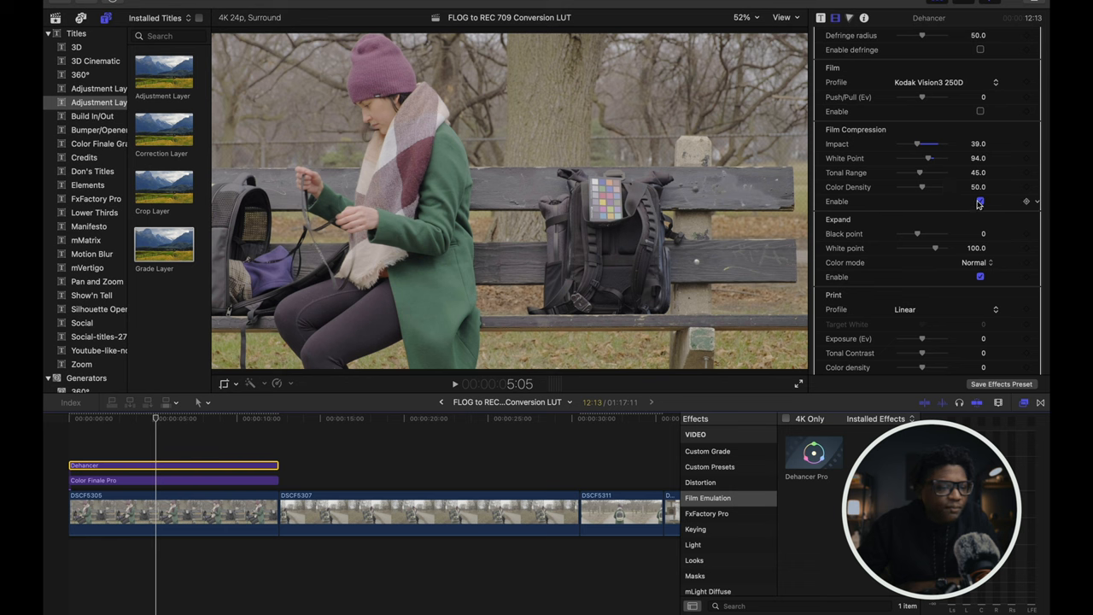
left_click(979, 201)
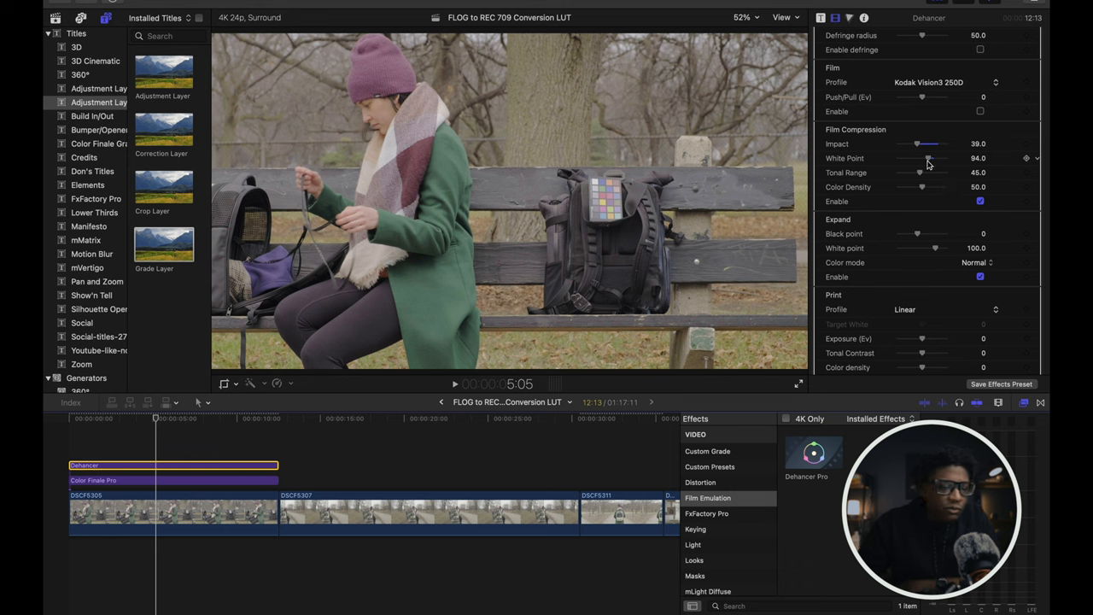
left_click_drag(917, 158, 894, 158)
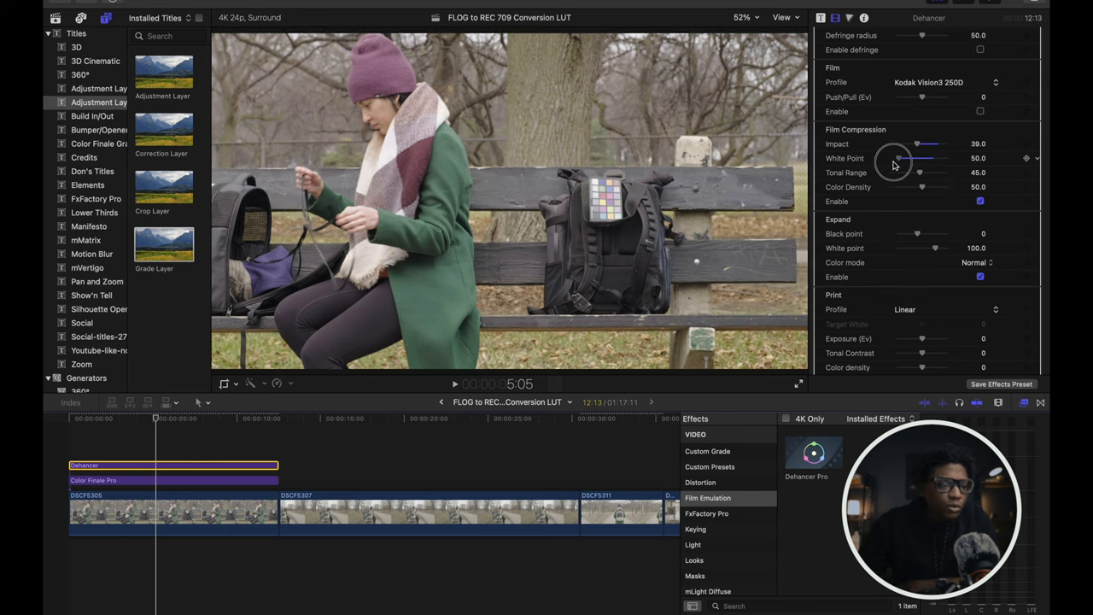
left_click_drag(894, 158, 905, 158)
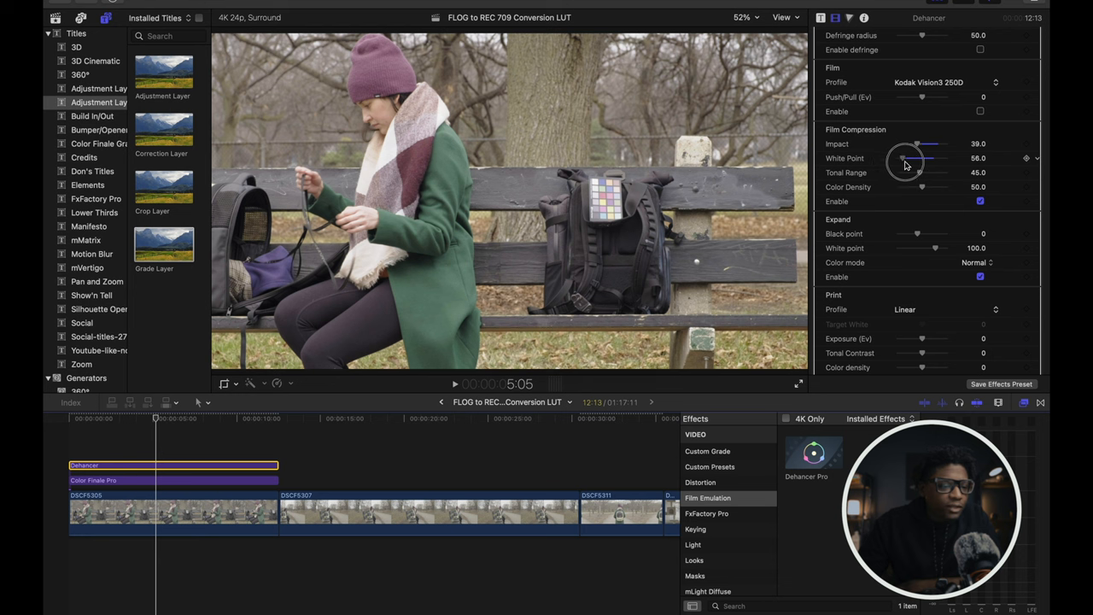
left_click_drag(901, 158, 926, 158)
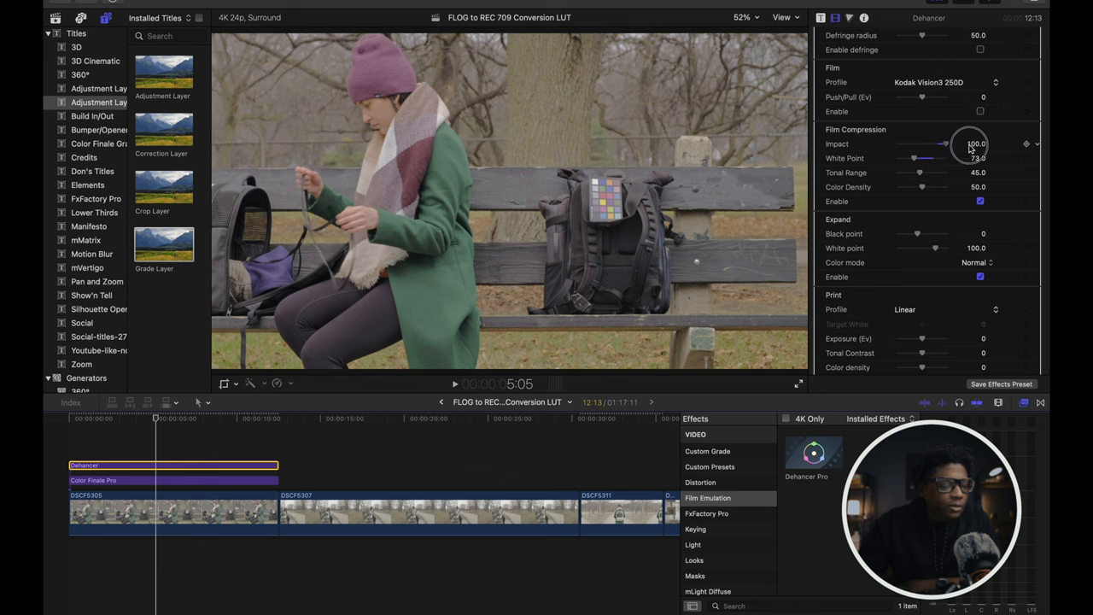
Settle Film Compression Impact at 25 and White Point at 58
left_click_drag(944, 144, 936, 143)
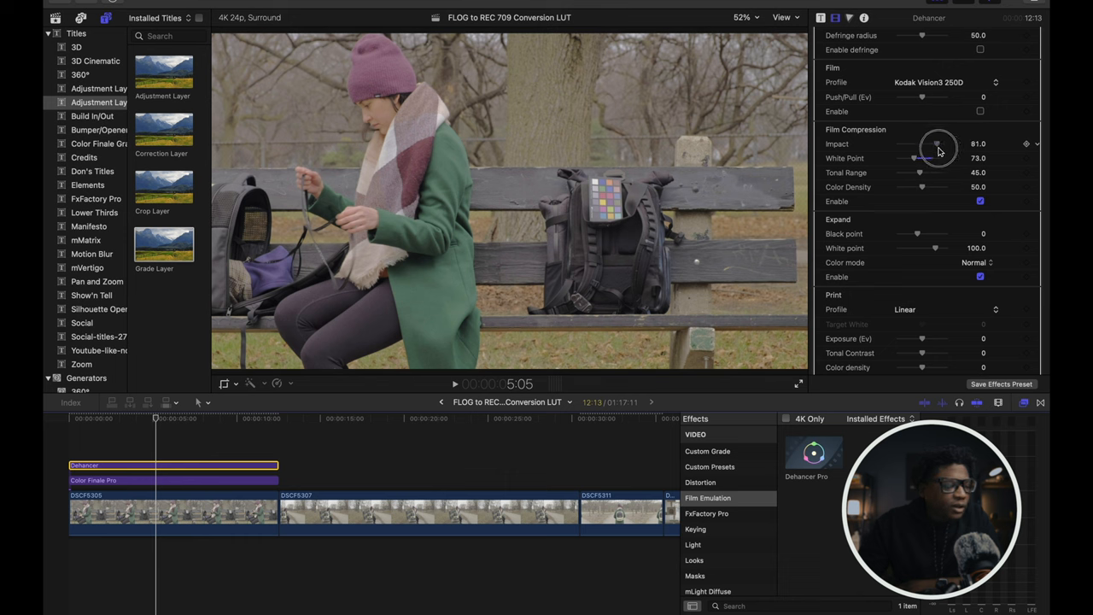
left_click_drag(938, 143, 940, 144)
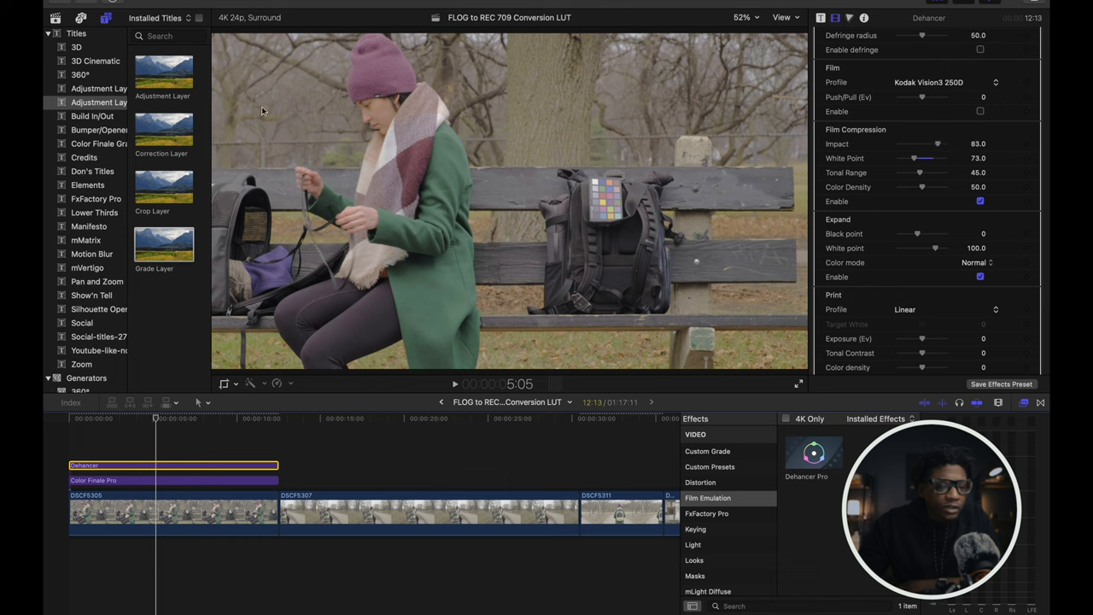
left_click_drag(937, 143, 944, 144)
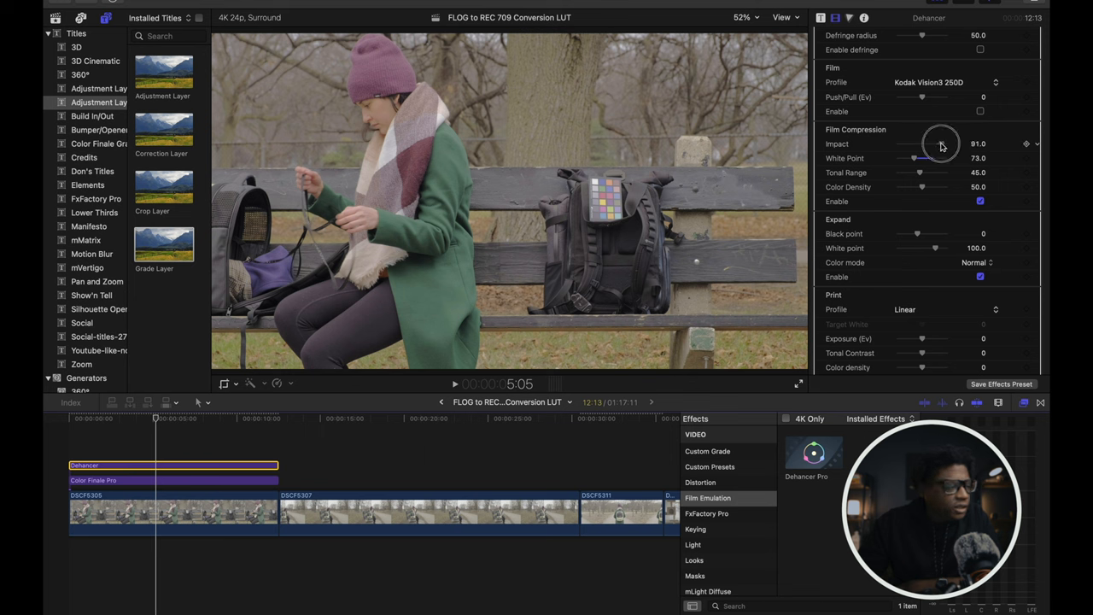
left_click_drag(939, 143, 918, 143)
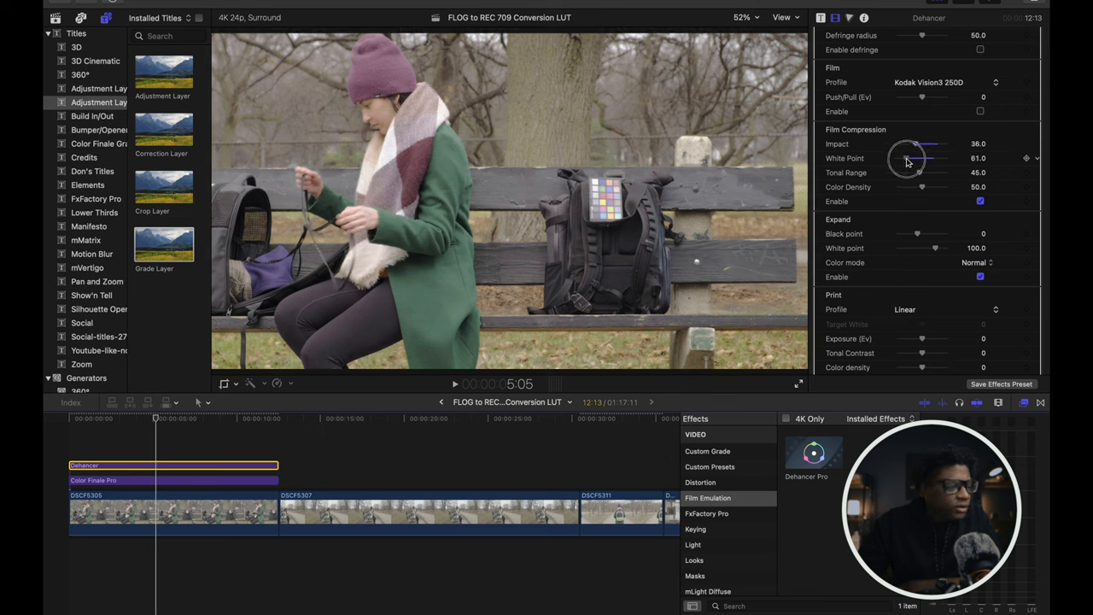
left_click_drag(915, 144, 904, 143)
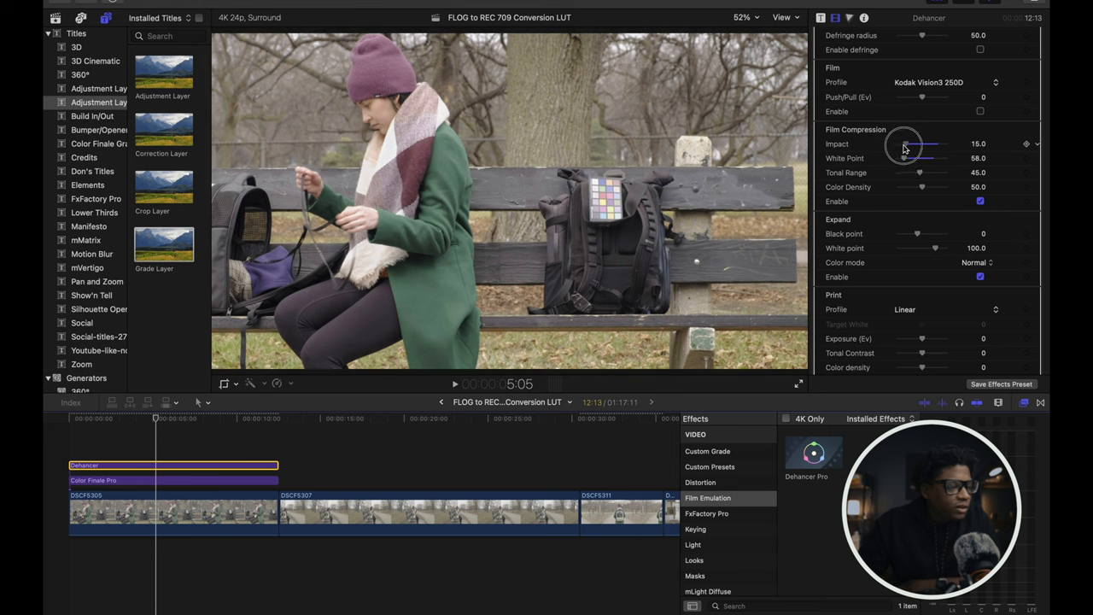
left_click_drag(904, 158, 914, 158)
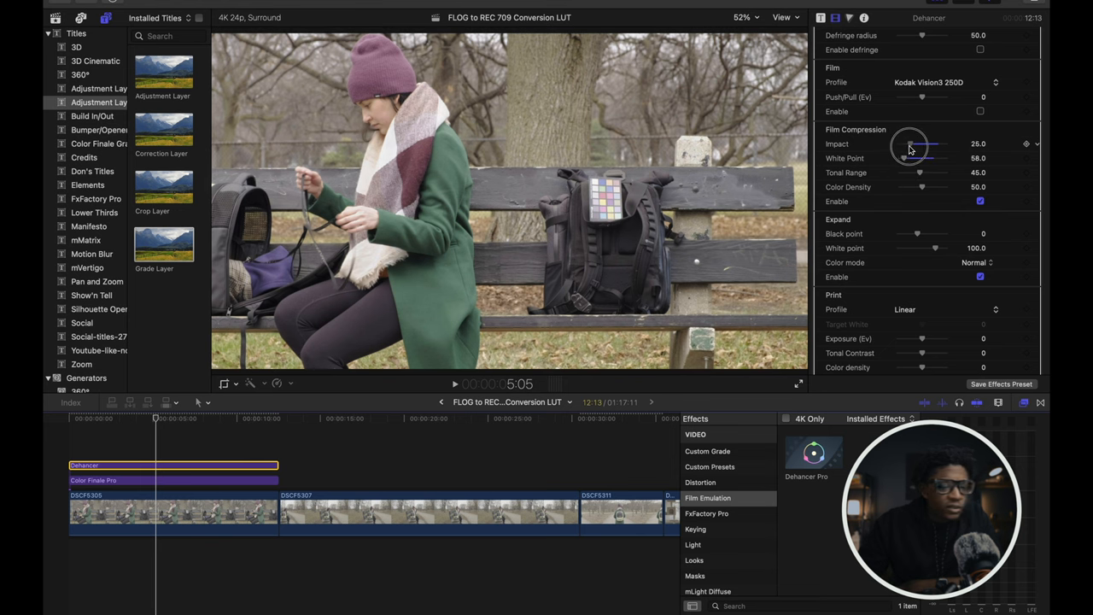
Set Tonal Range to 73 and Color Density to 72
left_click_drag(920, 172, 903, 172)
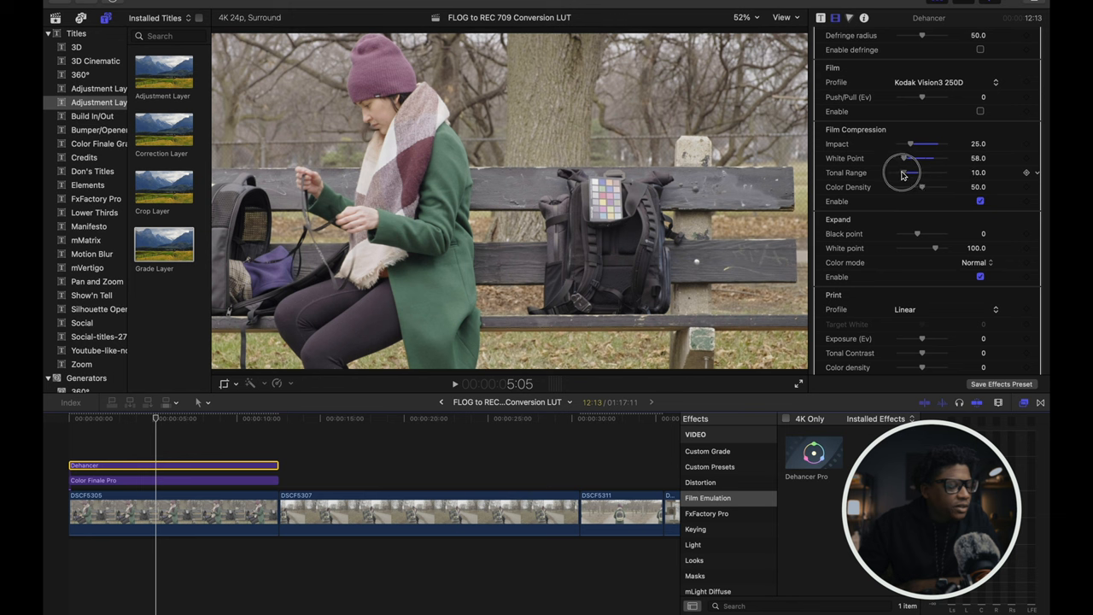
left_click_drag(904, 173, 911, 172)
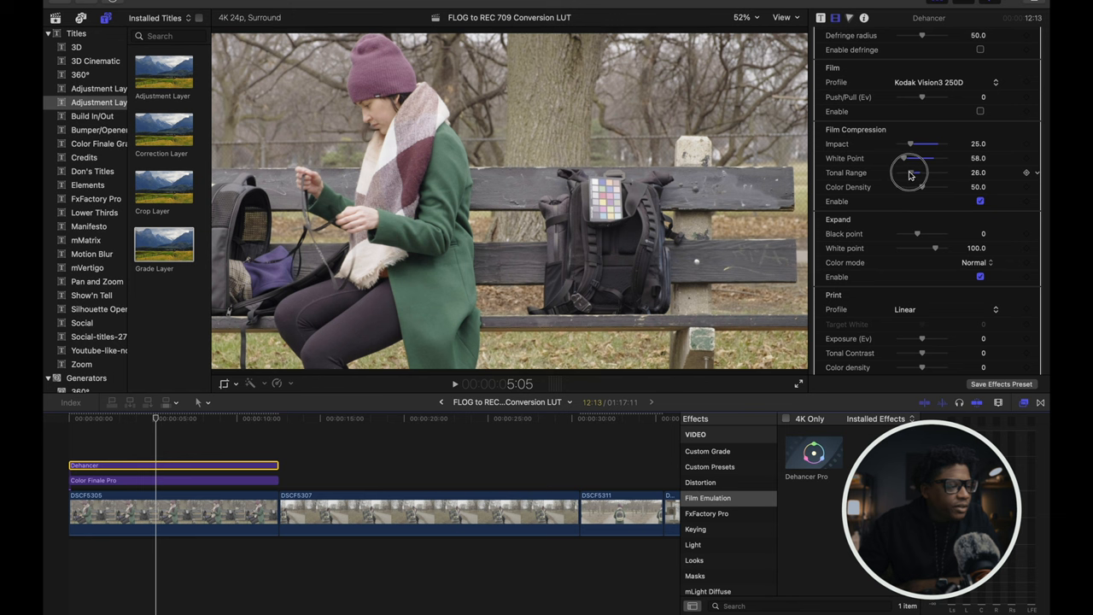
left_click_drag(911, 172, 933, 173)
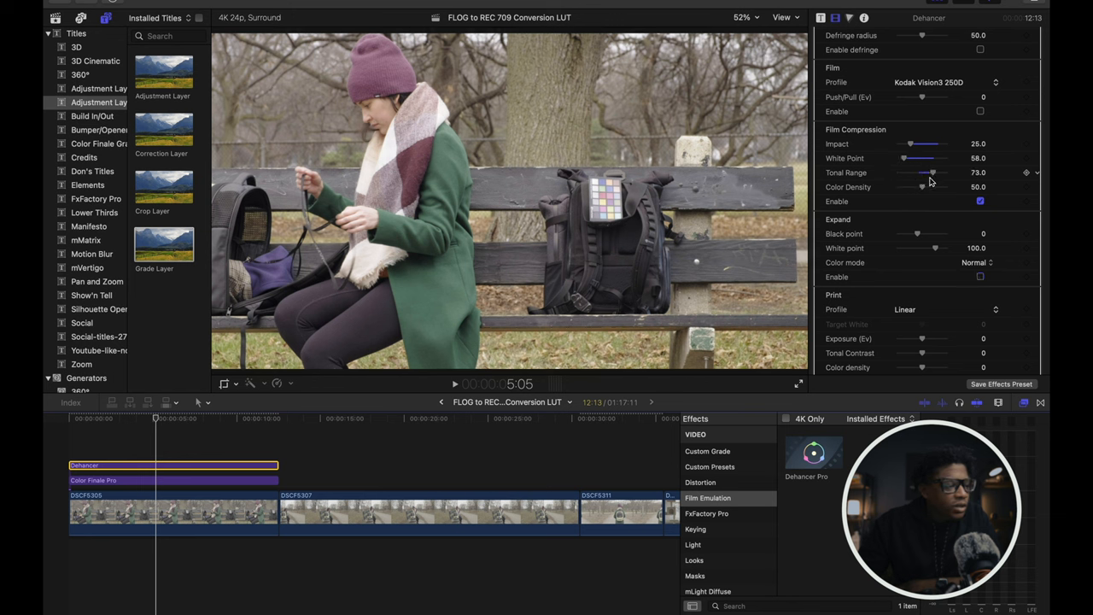
left_click_drag(920, 187, 930, 187)
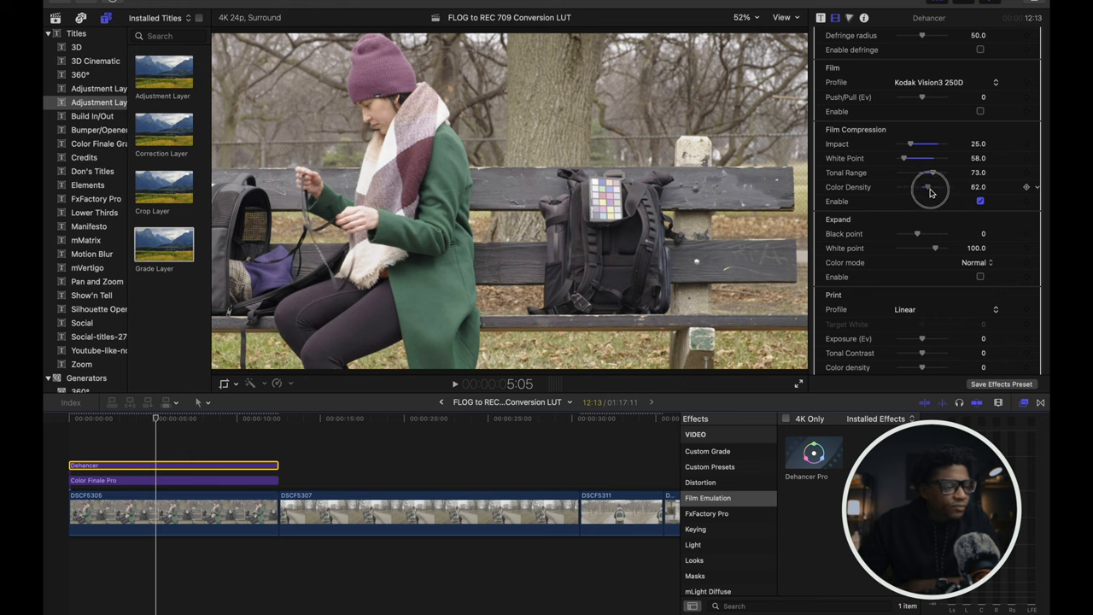
left_click_drag(929, 187, 932, 187)
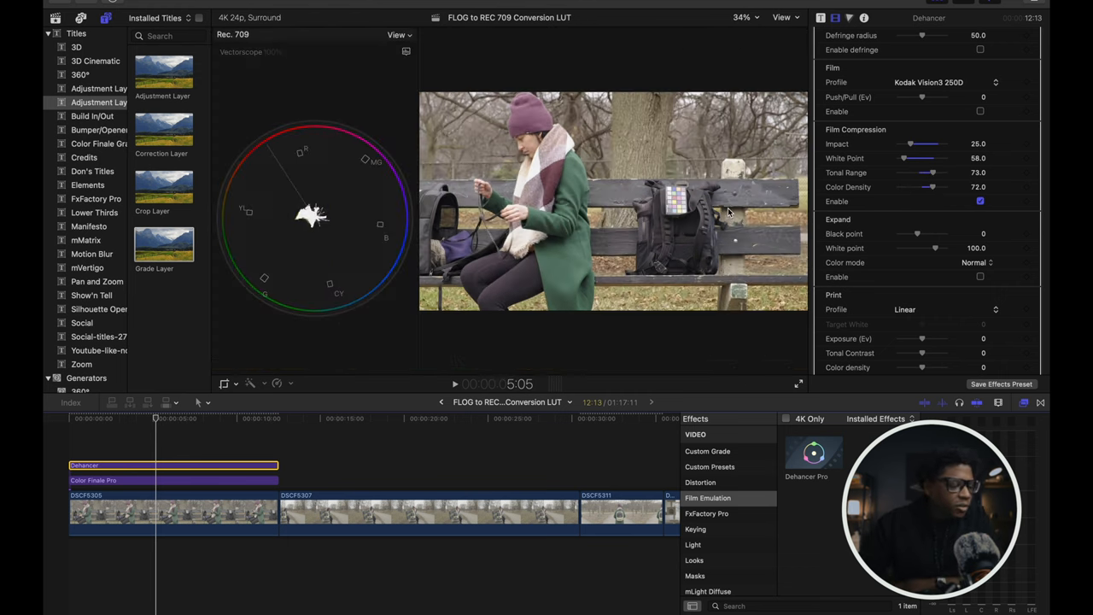
mouse_move(553, 229)
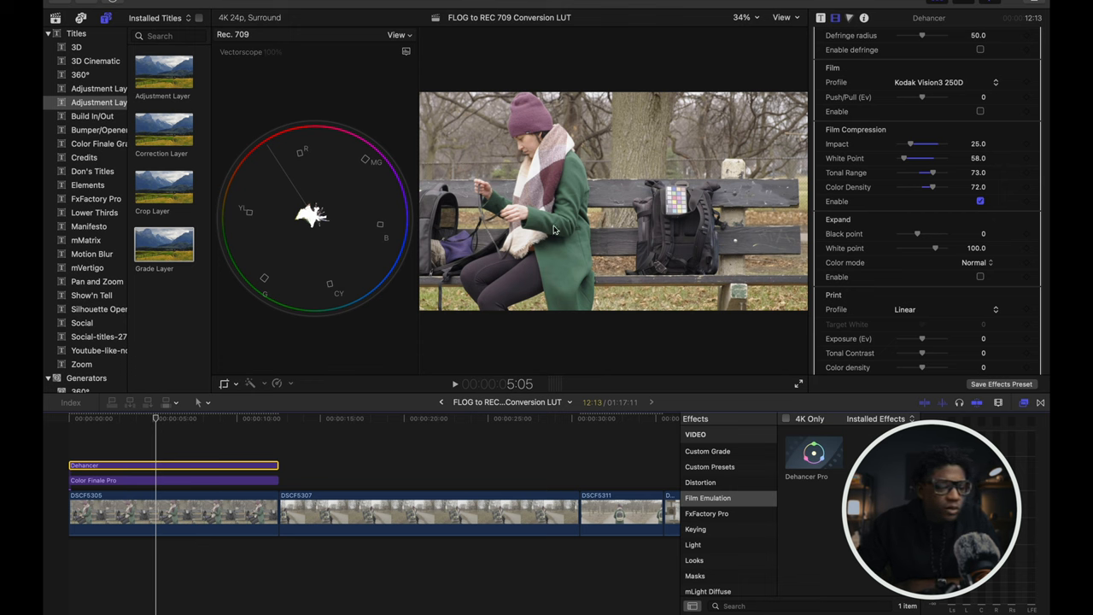
left_click(162, 480)
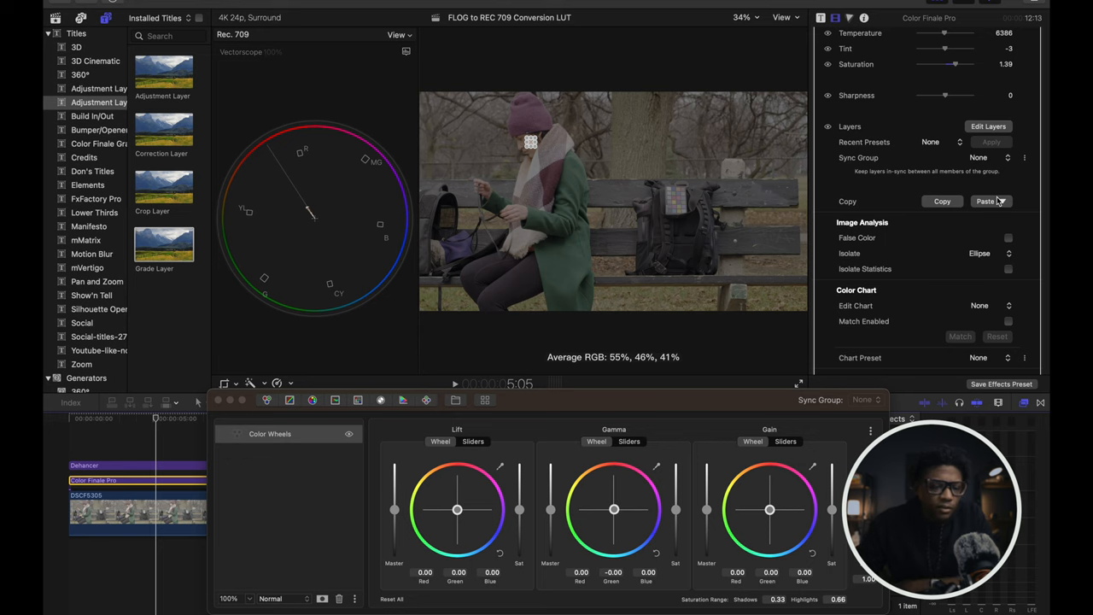
left_click(152, 480)
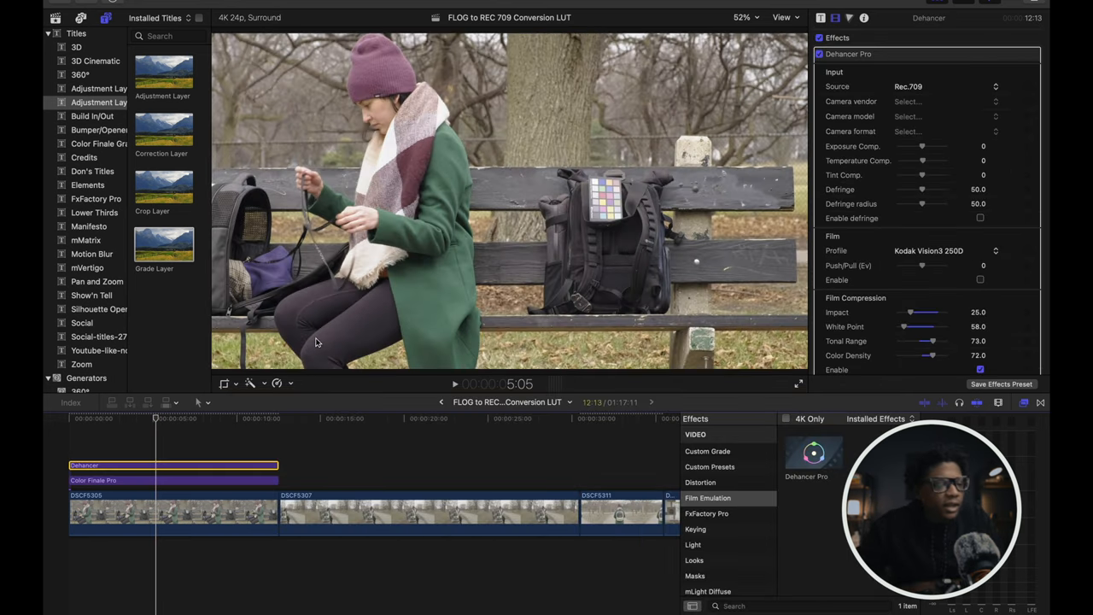
mouse_move(468, 229)
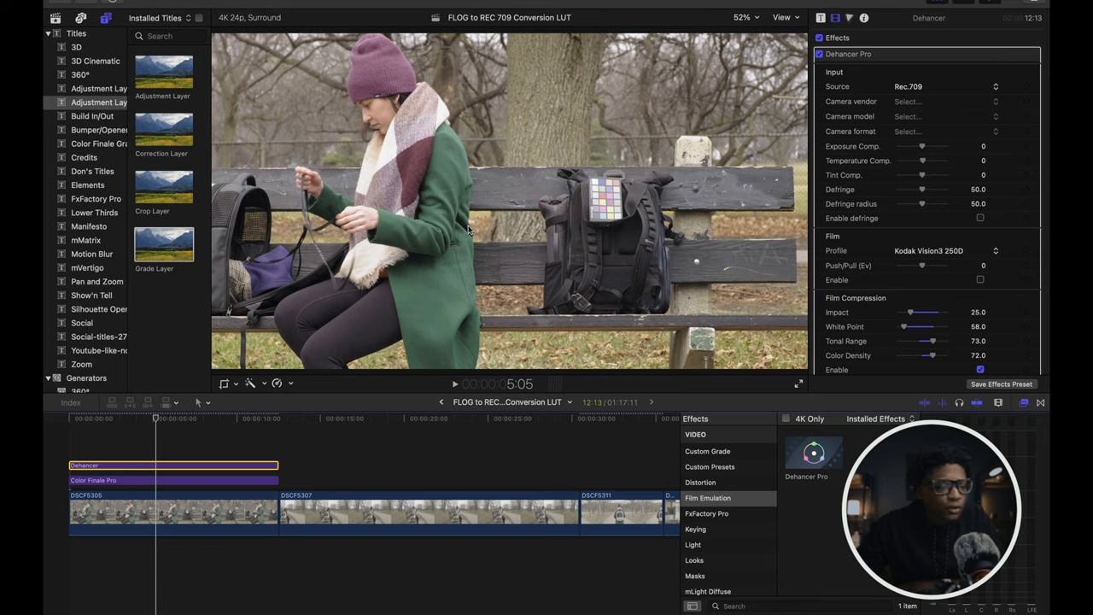